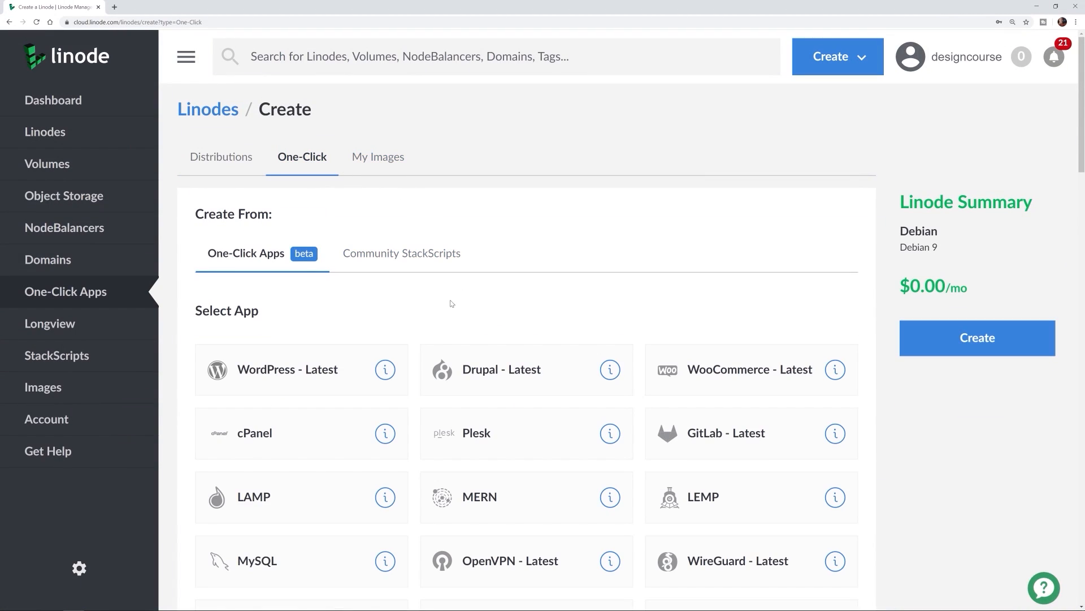
Step: Choose the WordPress one-click app and pick Atlanta, GA as the region
click(300, 369)
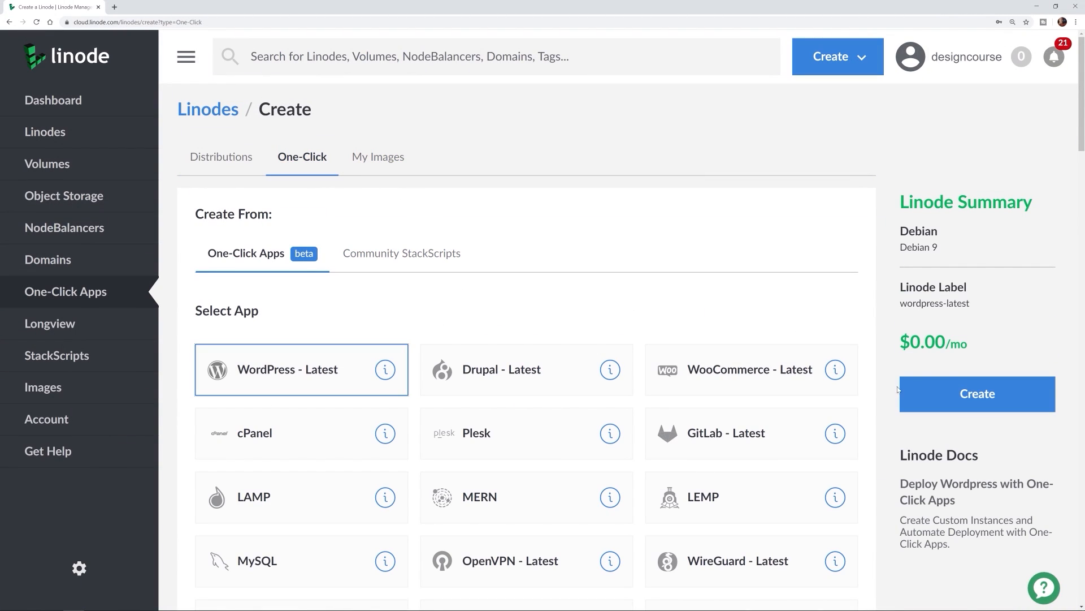
click(977, 393)
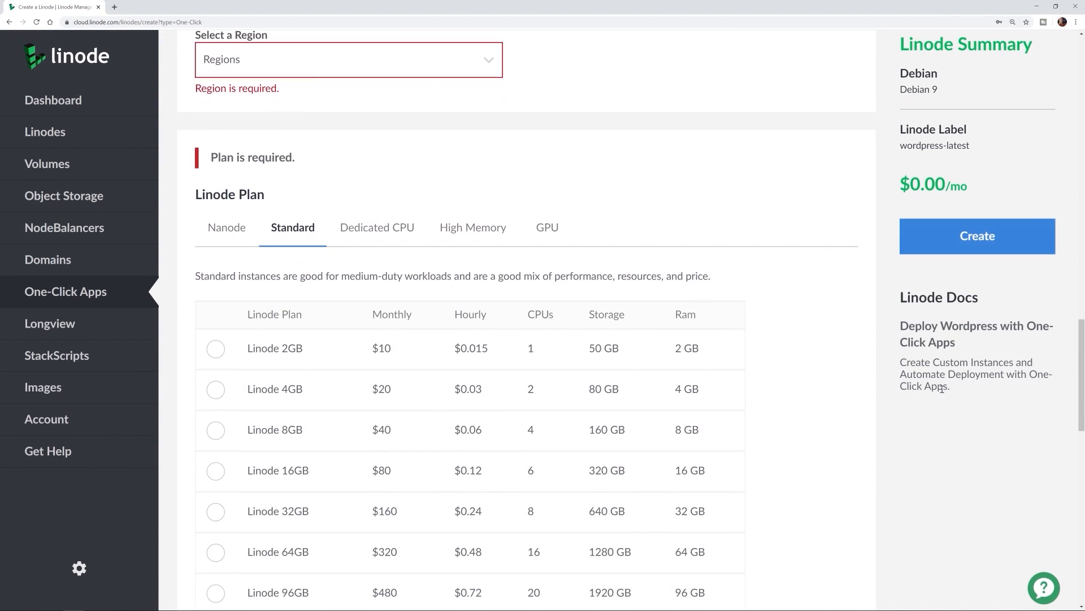
click(348, 59)
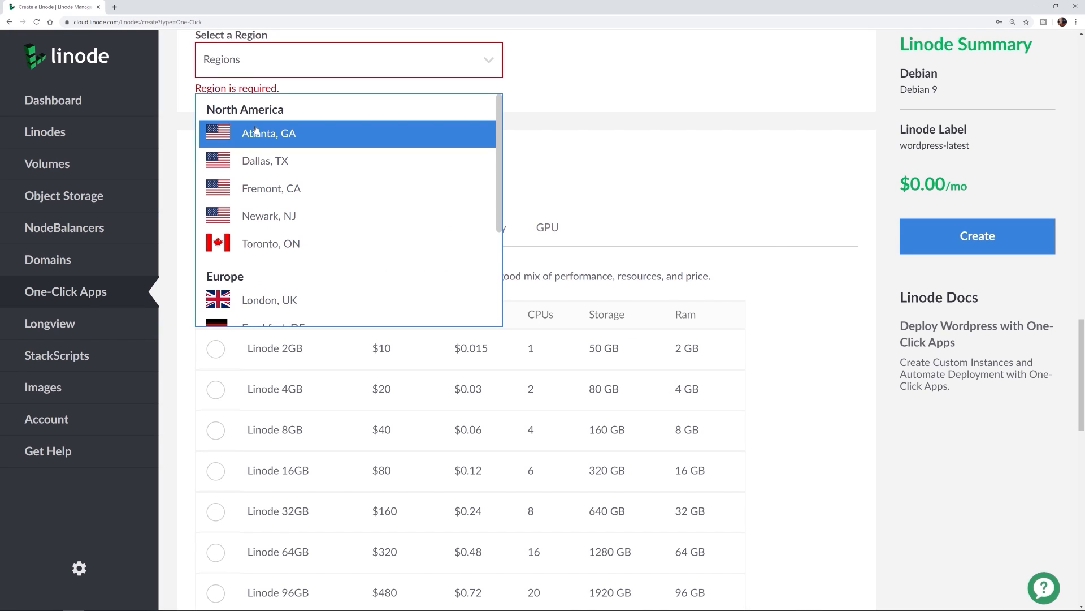
click(269, 134)
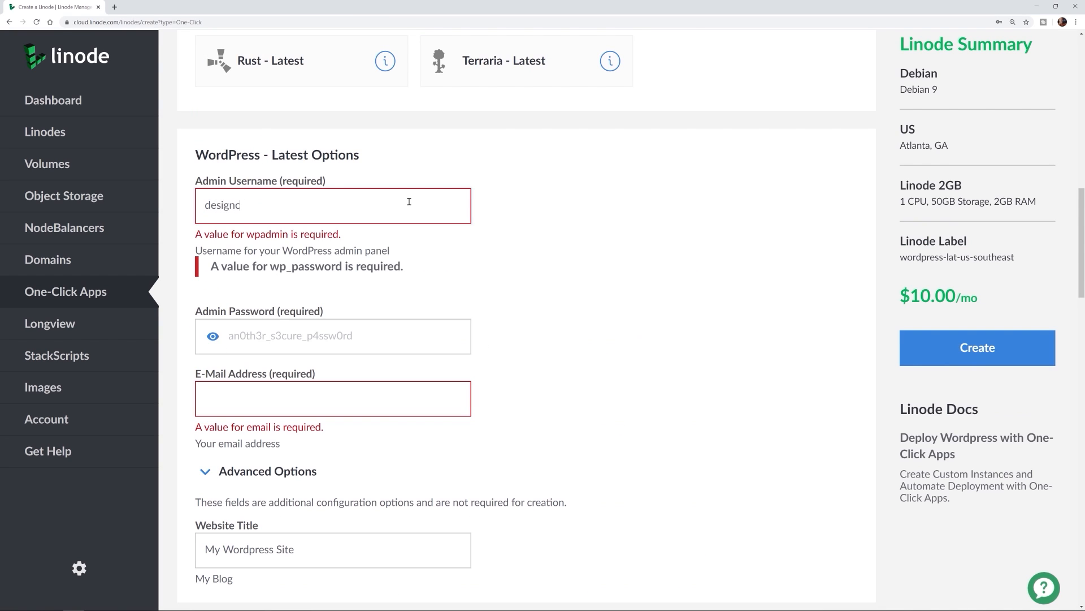
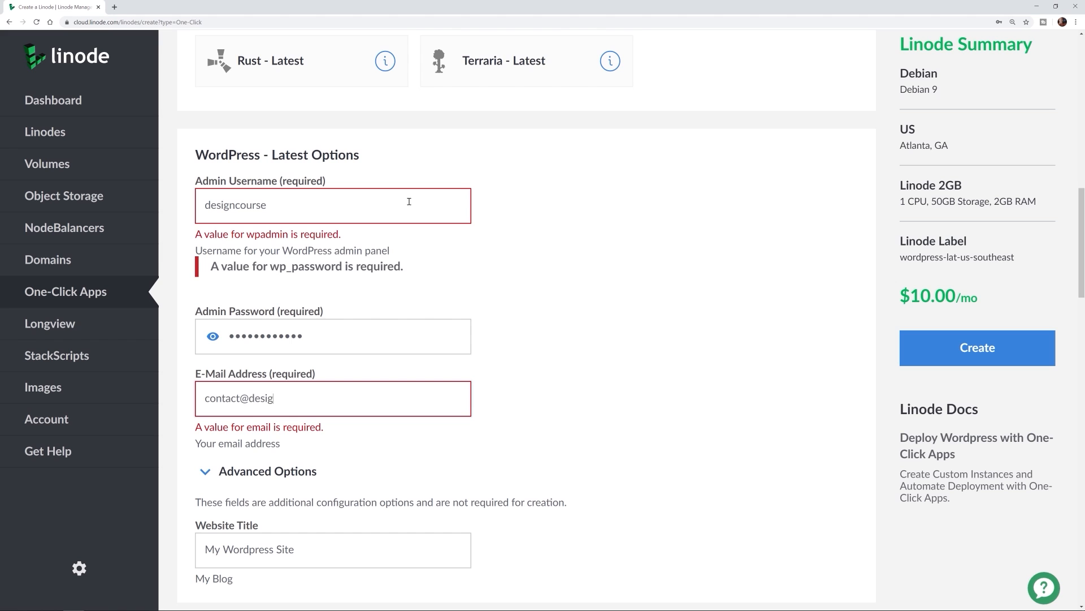
click(977, 347)
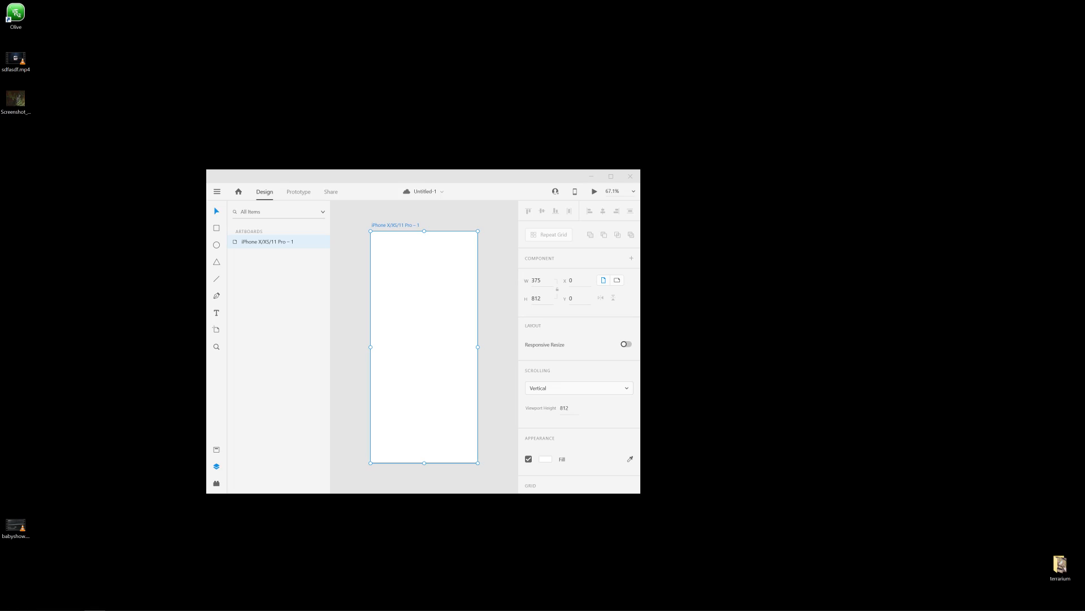
Step: Maximise the XD window and fill the iPhone artboard with a pale blue-grey colour
drag(420, 176, 562, 182)
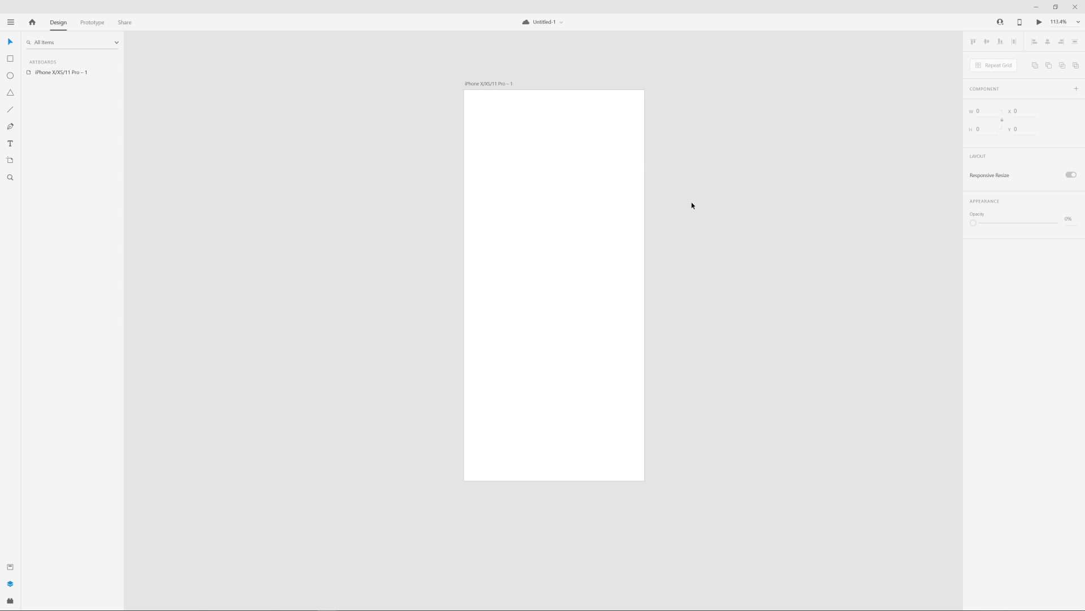
mouse_move(610, 229)
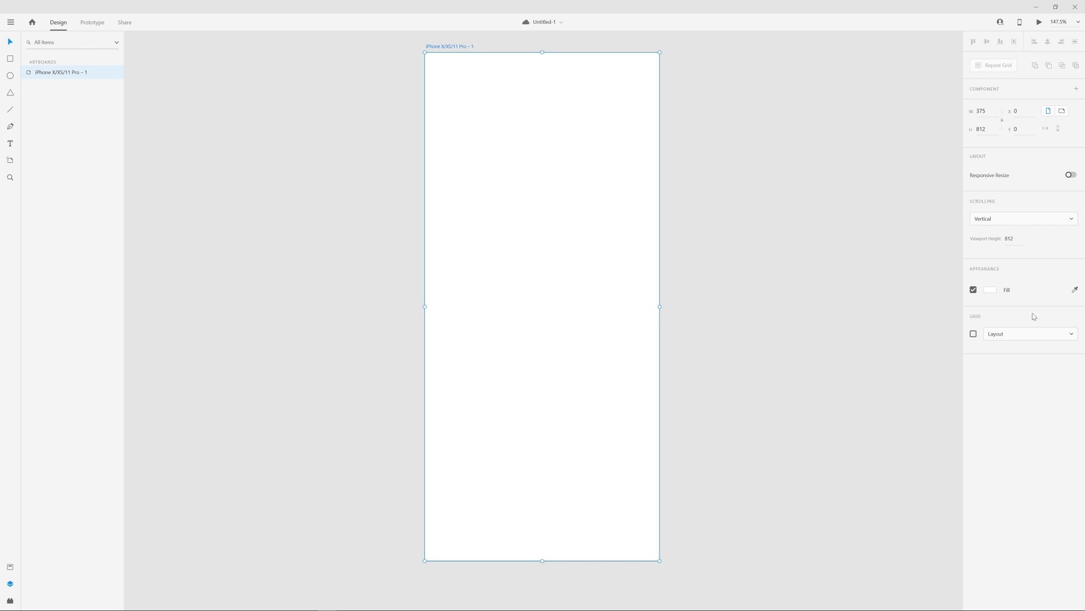
click(991, 290)
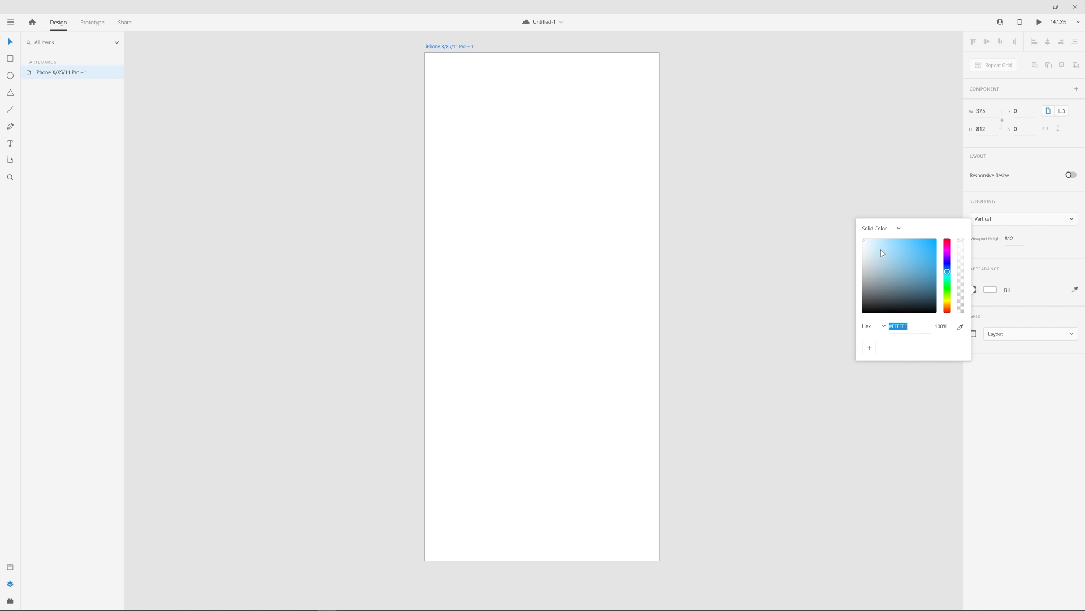
click(867, 247)
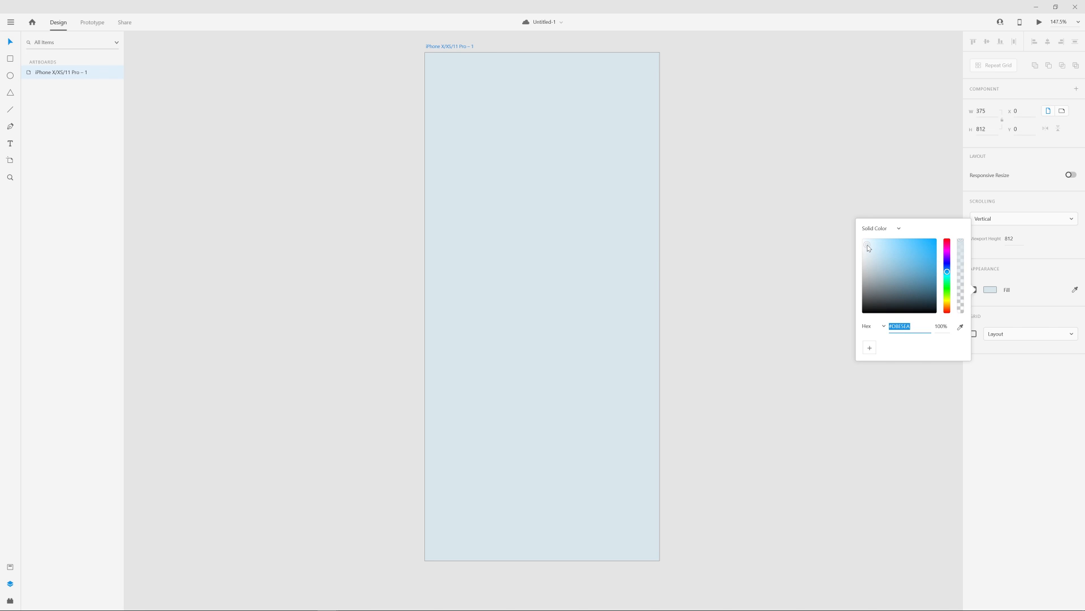
click(1028, 415)
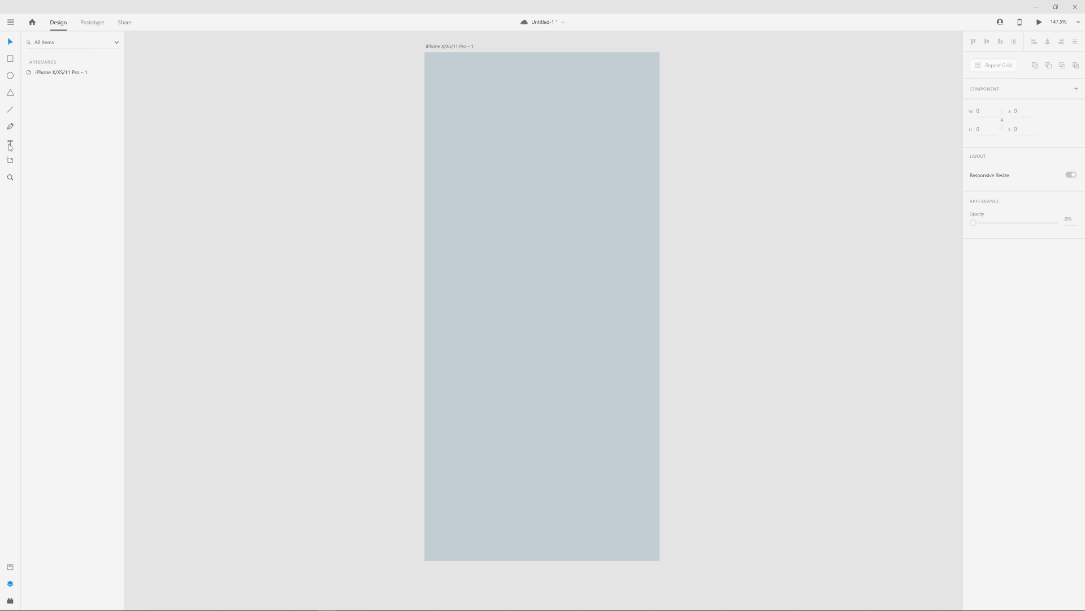
Step: Draw a wide bar near the top of the artboard and round its corners
click(10, 59)
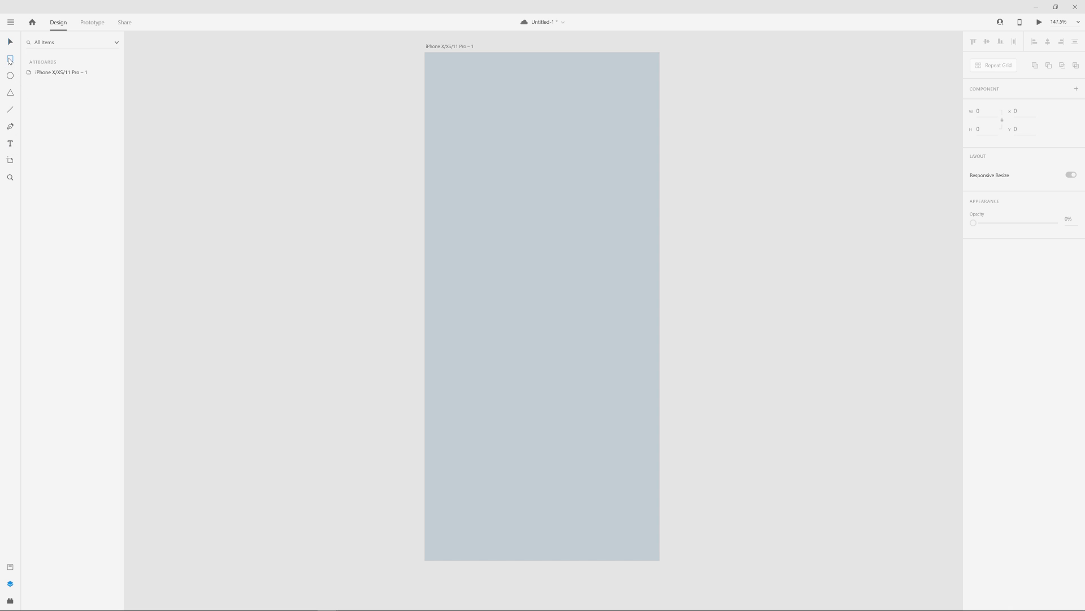
drag(445, 100, 639, 128)
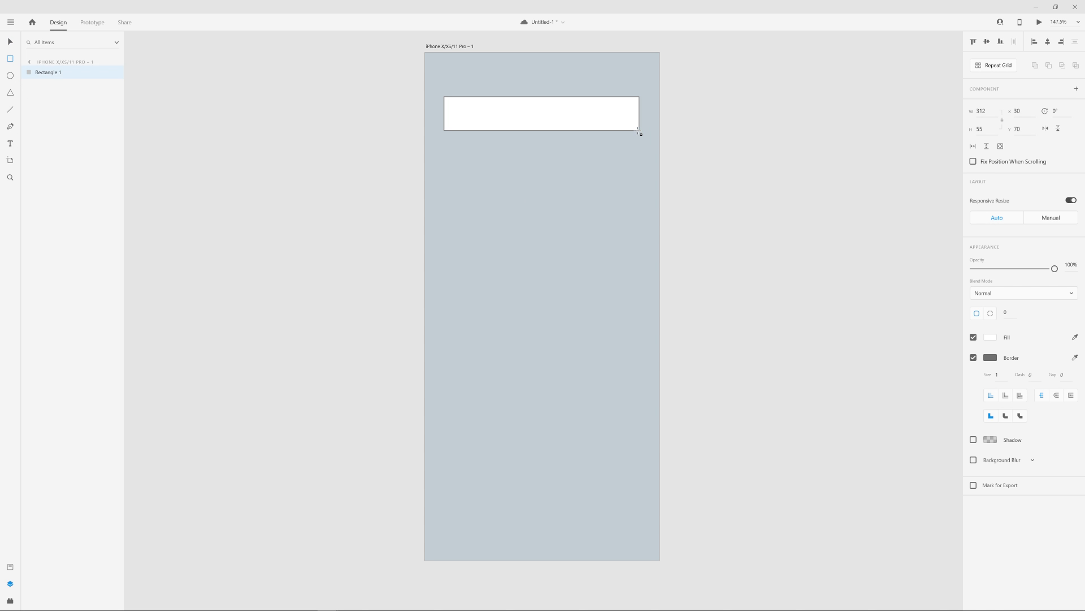
drag(638, 129, 638, 122)
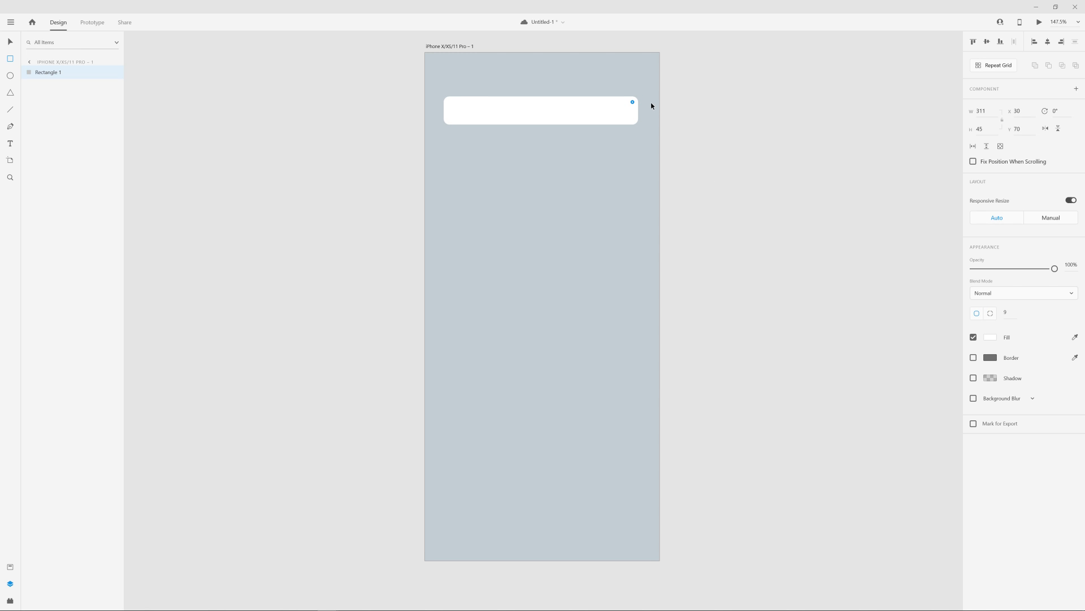
Step: Give the search bar a grey fill
click(541, 110)
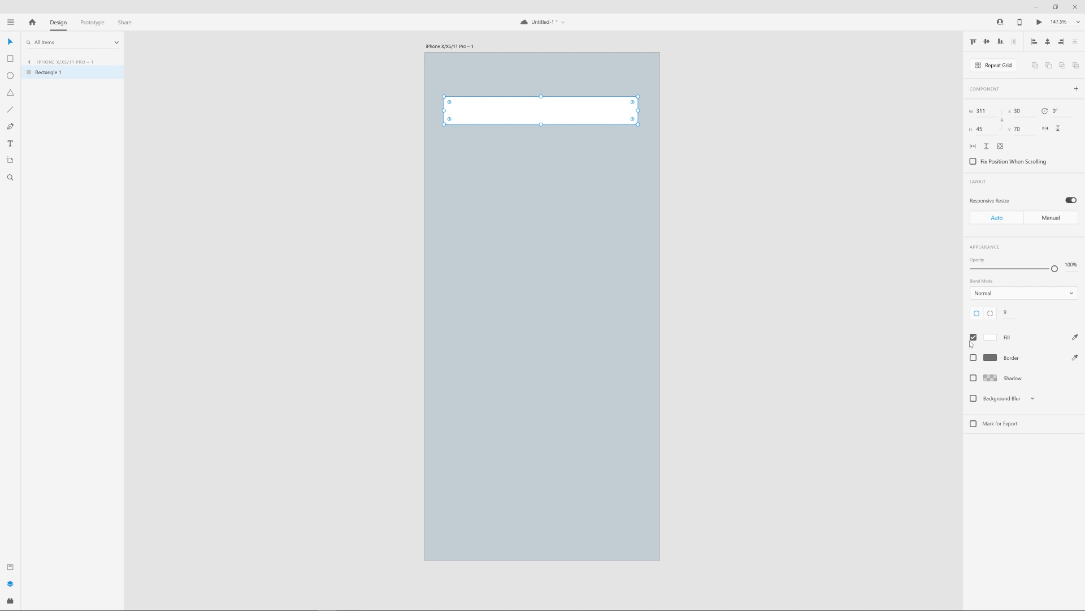
click(990, 337)
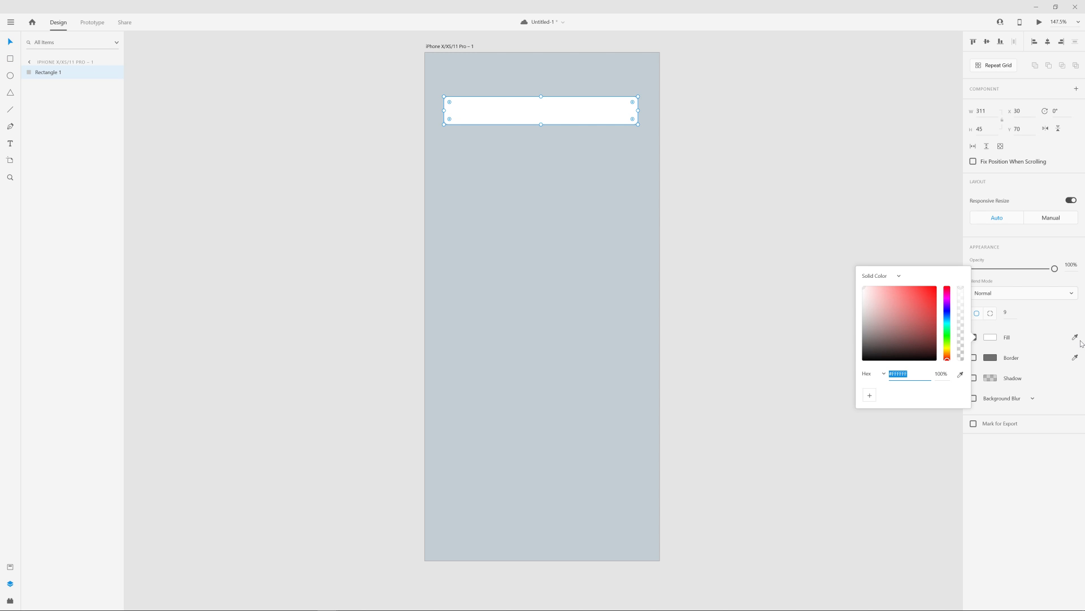
click(926, 316)
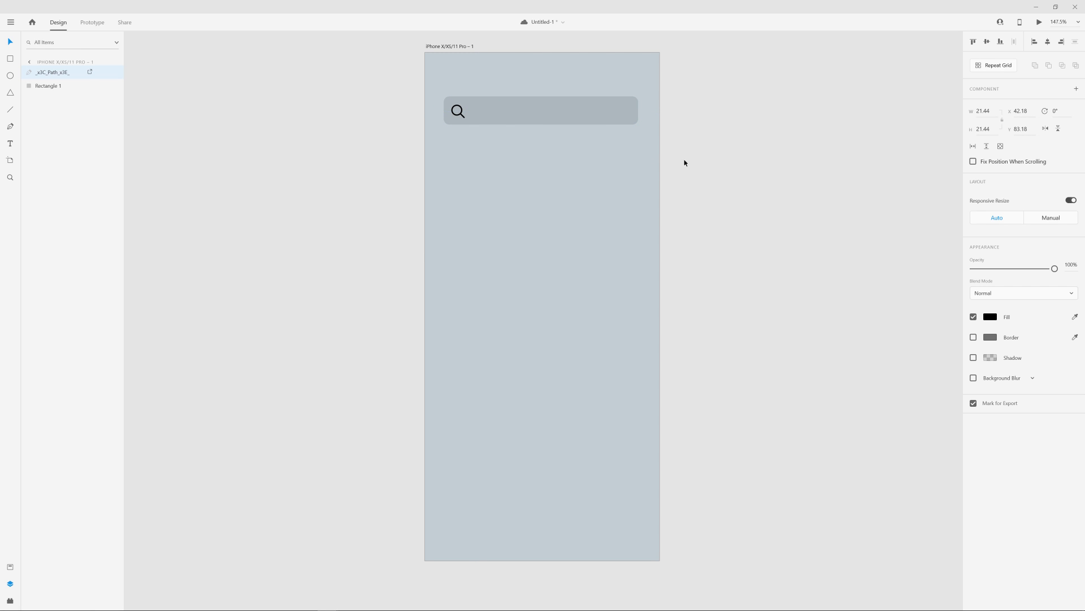
Step: Change the magnifying-glass icon's fill from black to a light grey
click(458, 111)
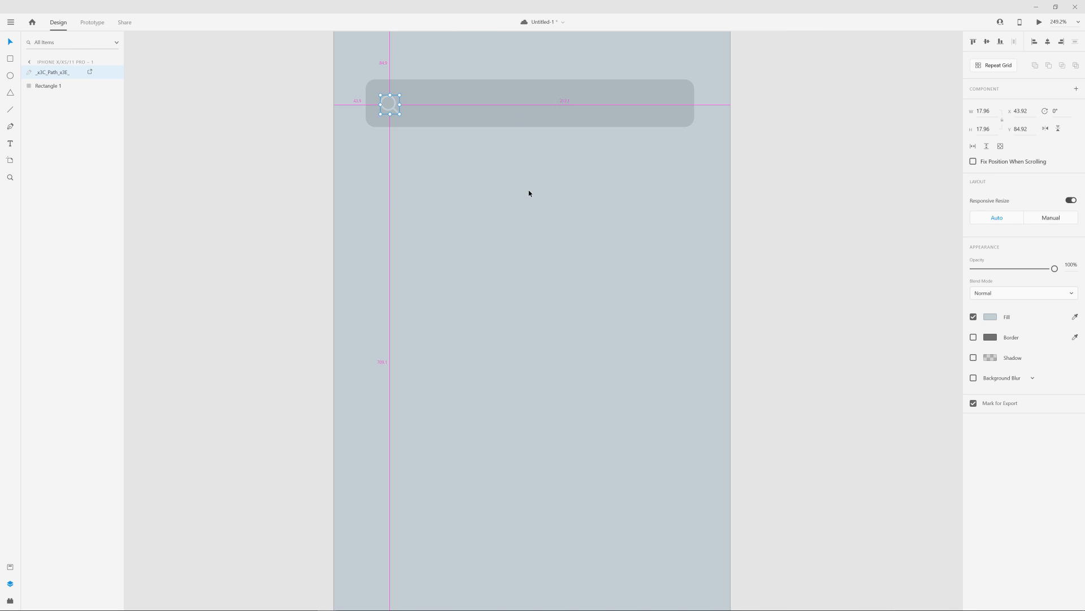
scroll(down, 3)
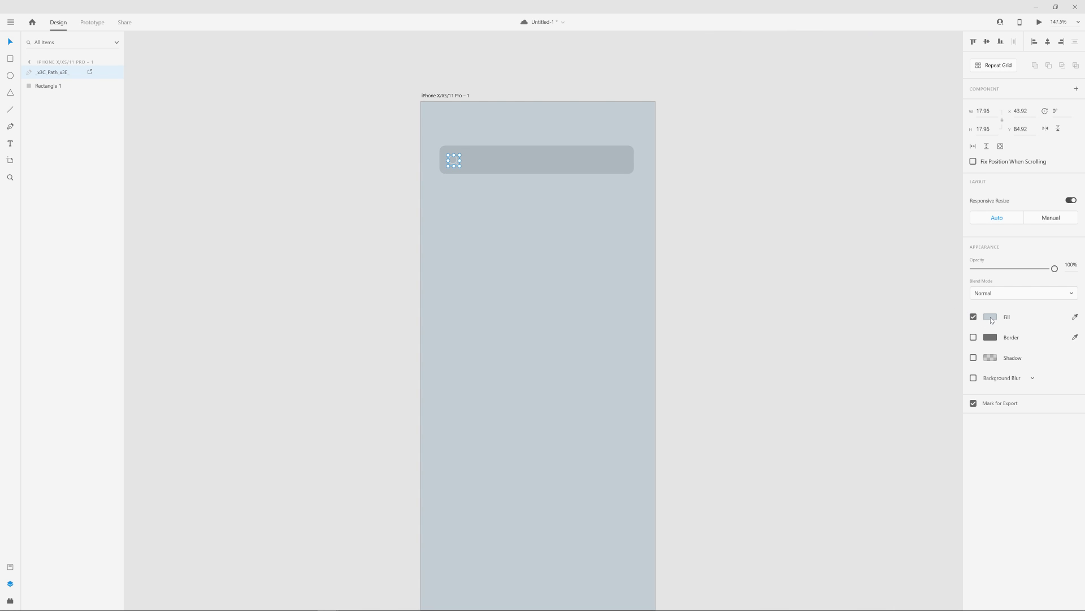
click(990, 316)
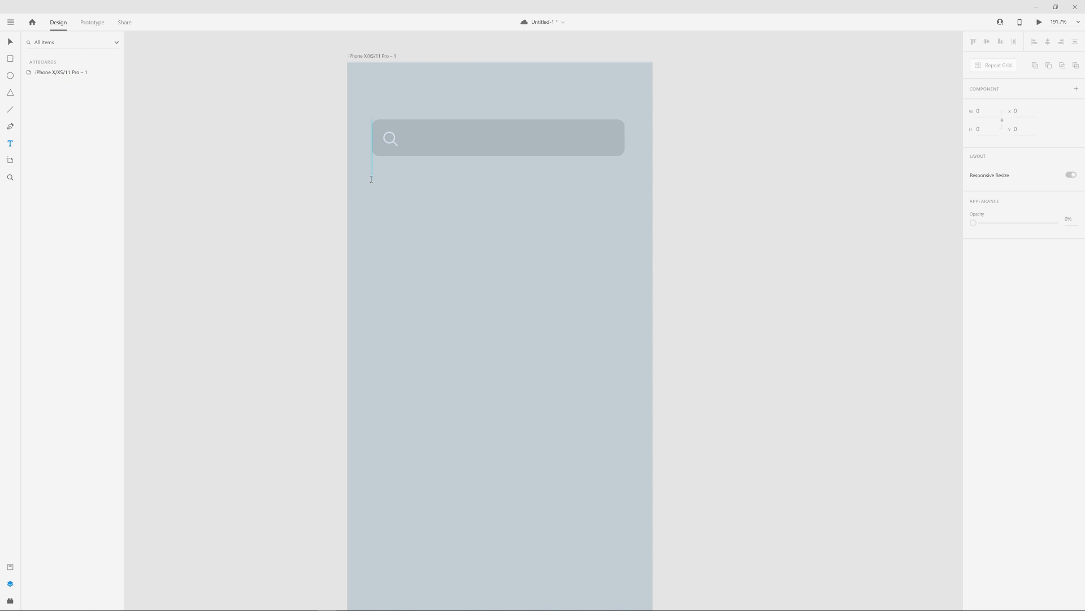
Step: Write an 'Our Cars' heading in Montserrat and make it bold
text(Our)
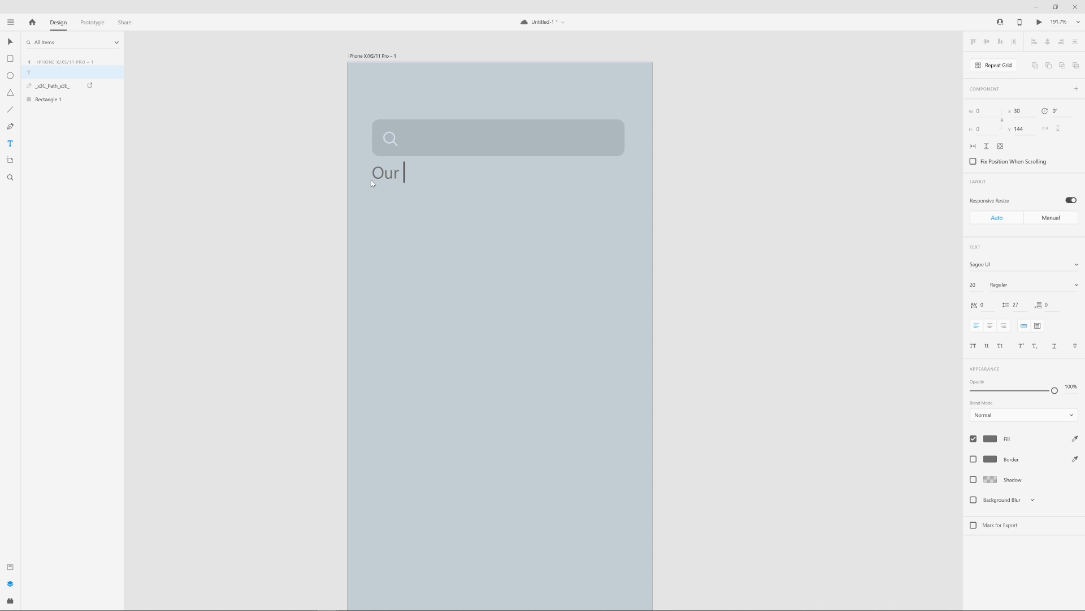
text(Cars)
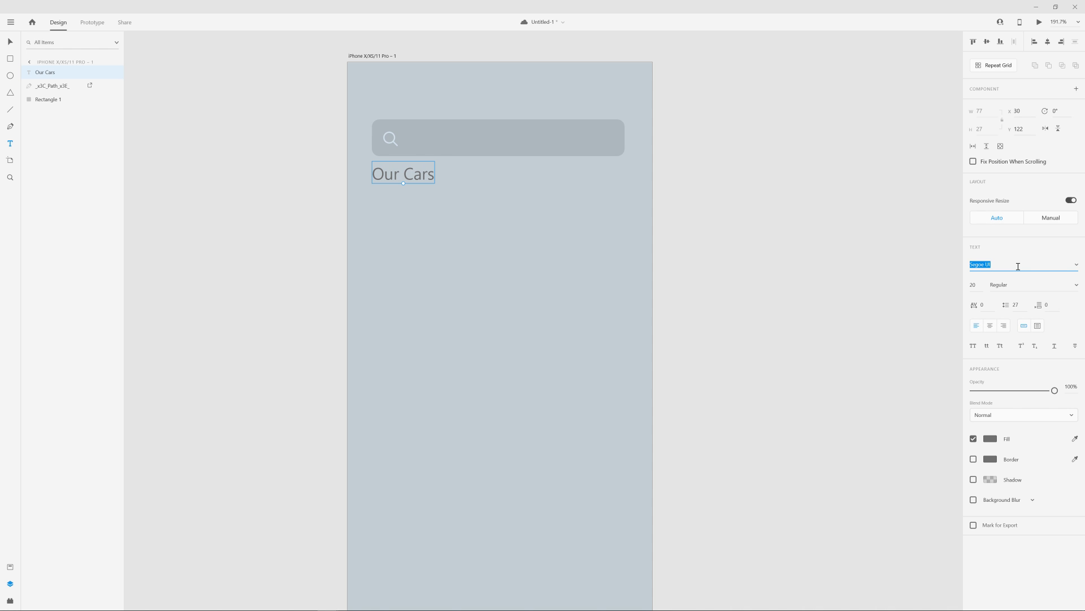
text(Montserrat)
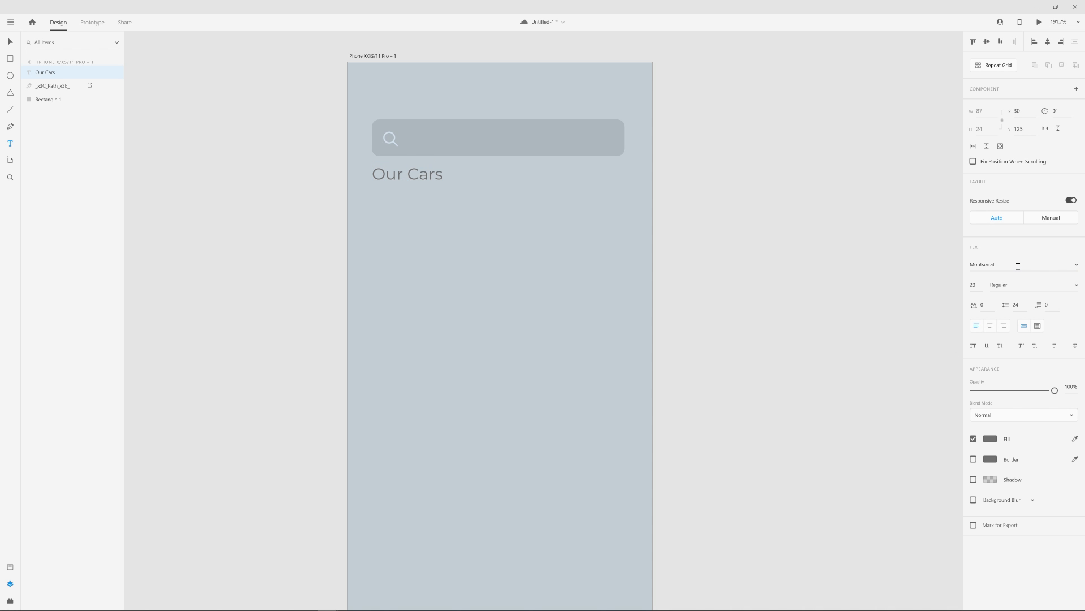
click(1031, 285)
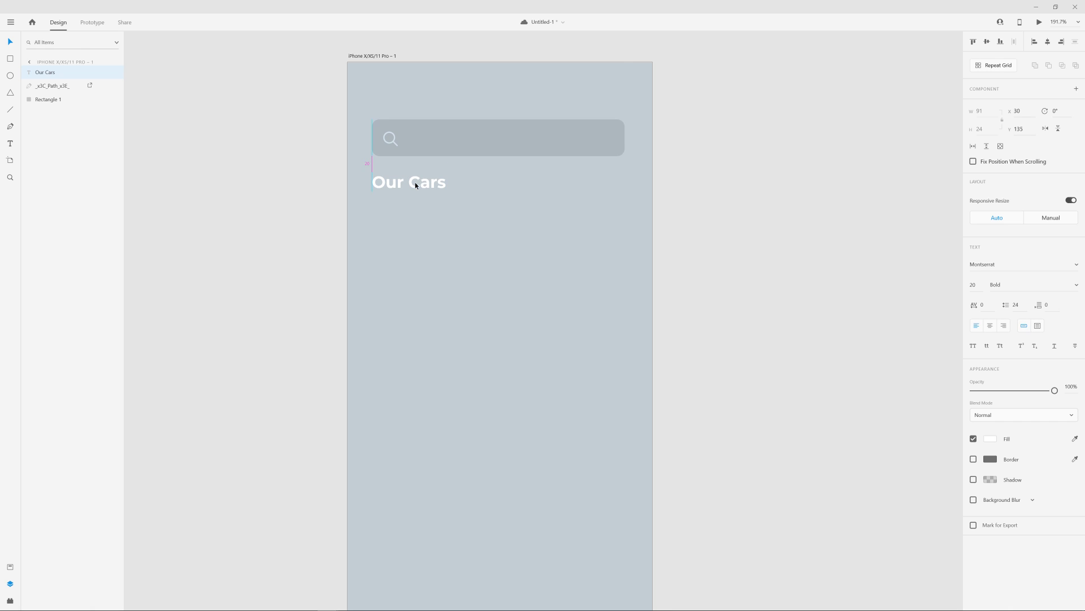
Step: Duplicate the heading into a smaller results-count label to its right
click(990, 289)
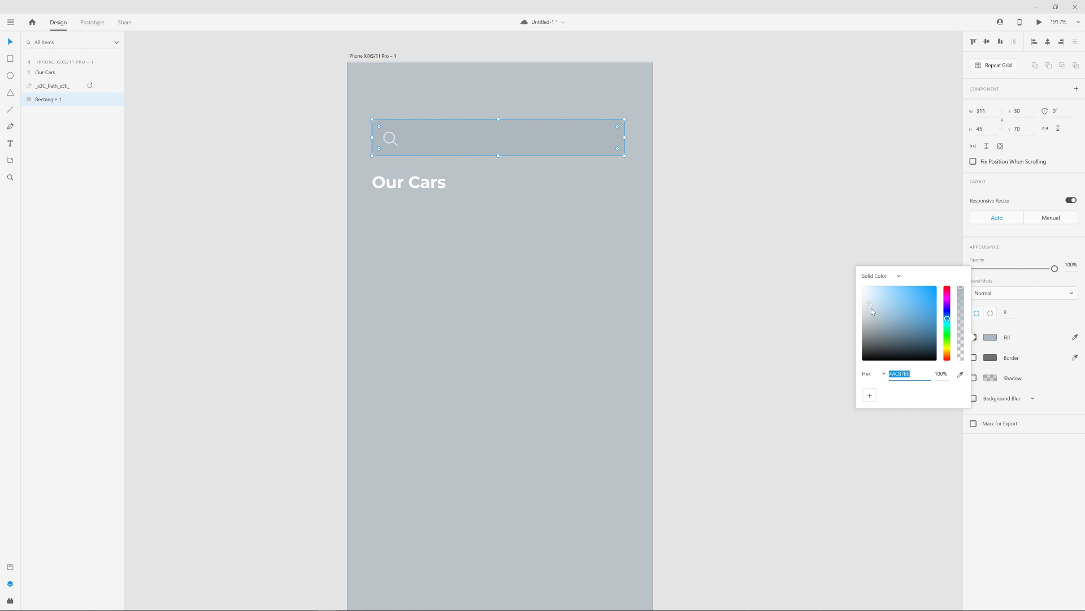
click(409, 181)
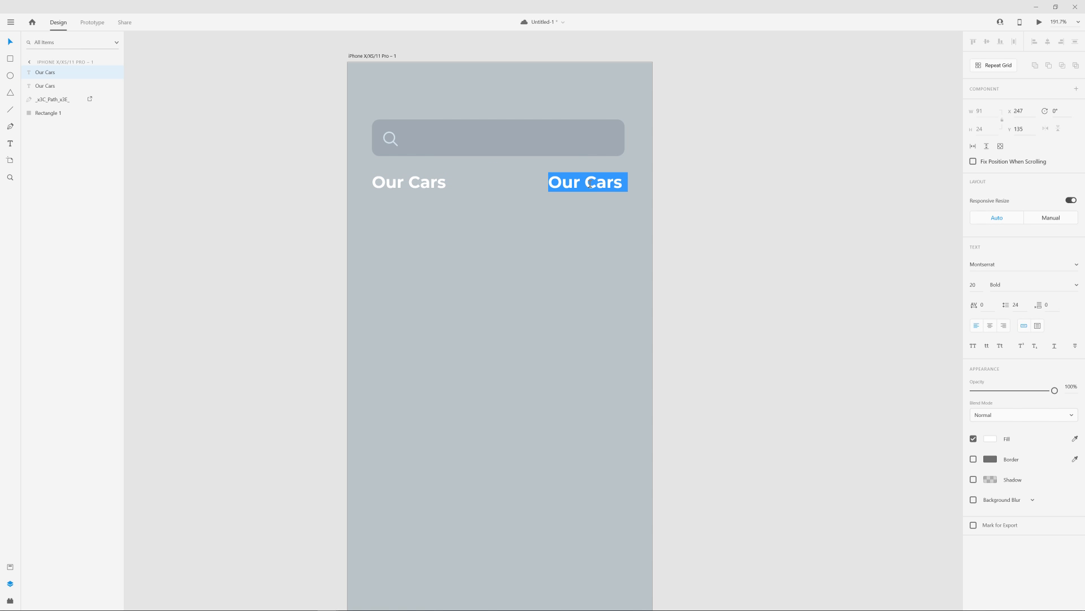
key(Delete)
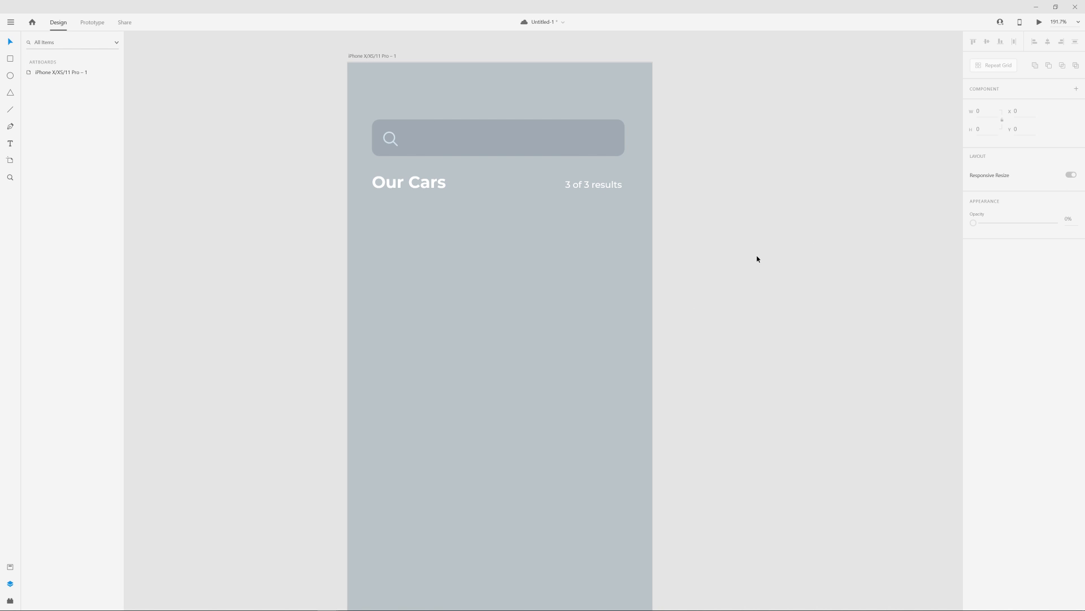
mouse_move(14, 63)
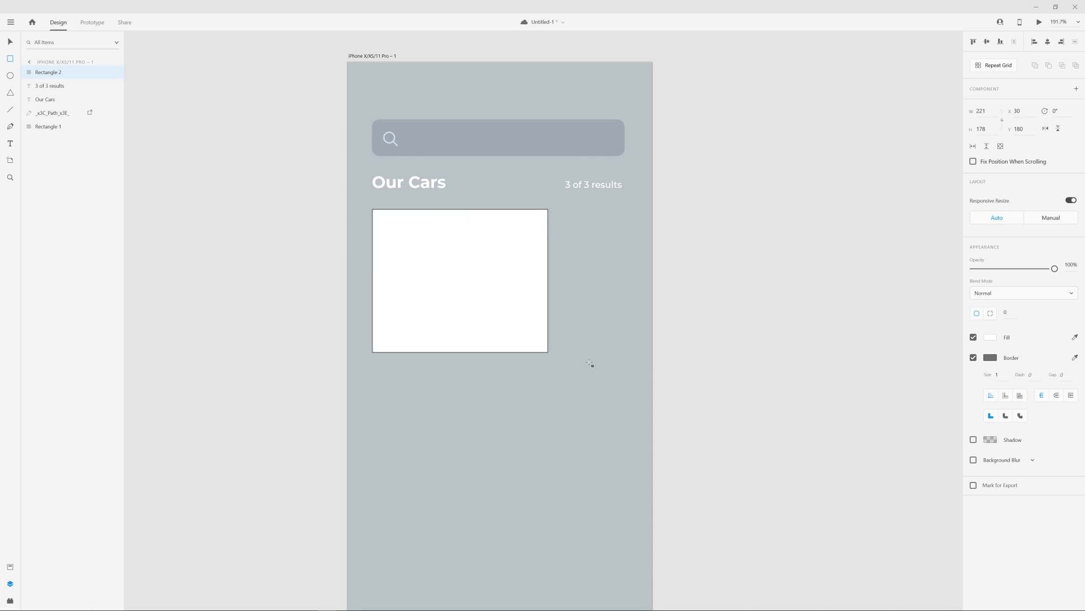
Step: Widen the white card to the search bar's width and round its corners
drag(547, 353, 626, 384)
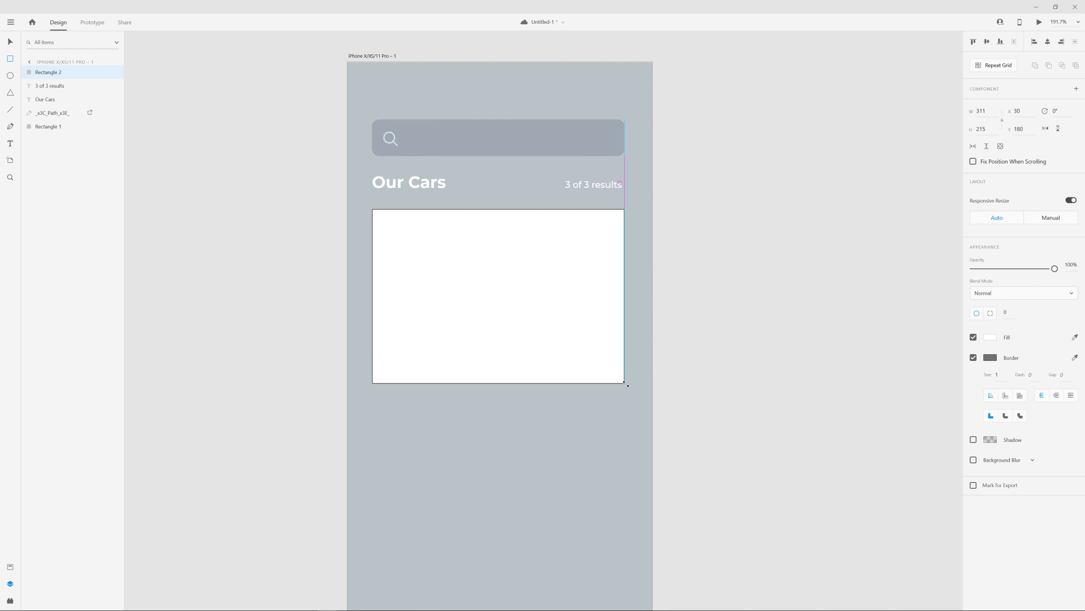
click(973, 359)
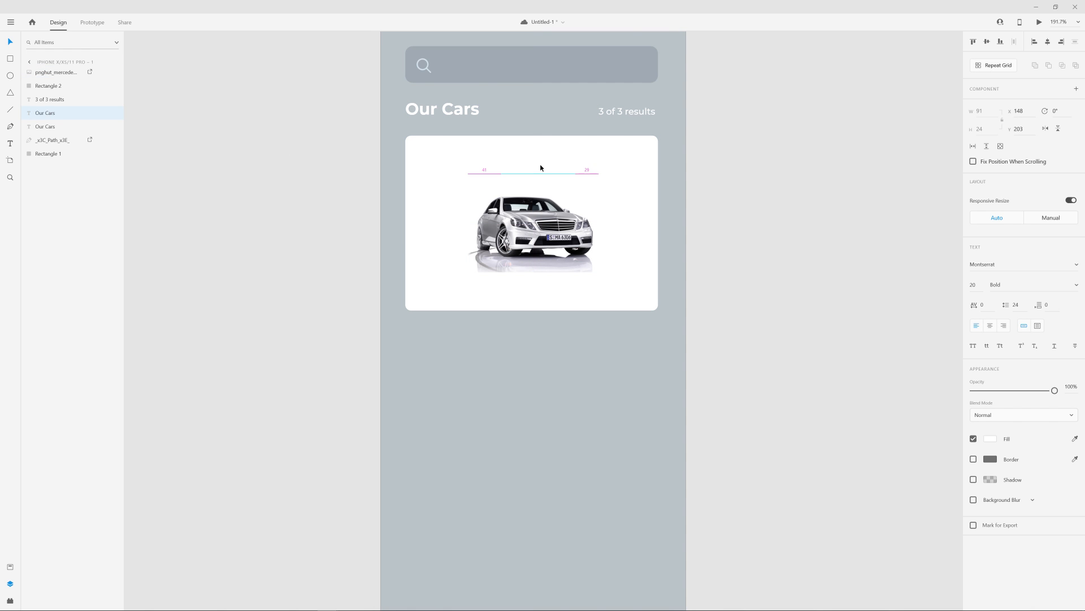
Step: Move the copied heading into the card, make it black and retype it as 'Mercedez'
drag(542, 167, 528, 168)
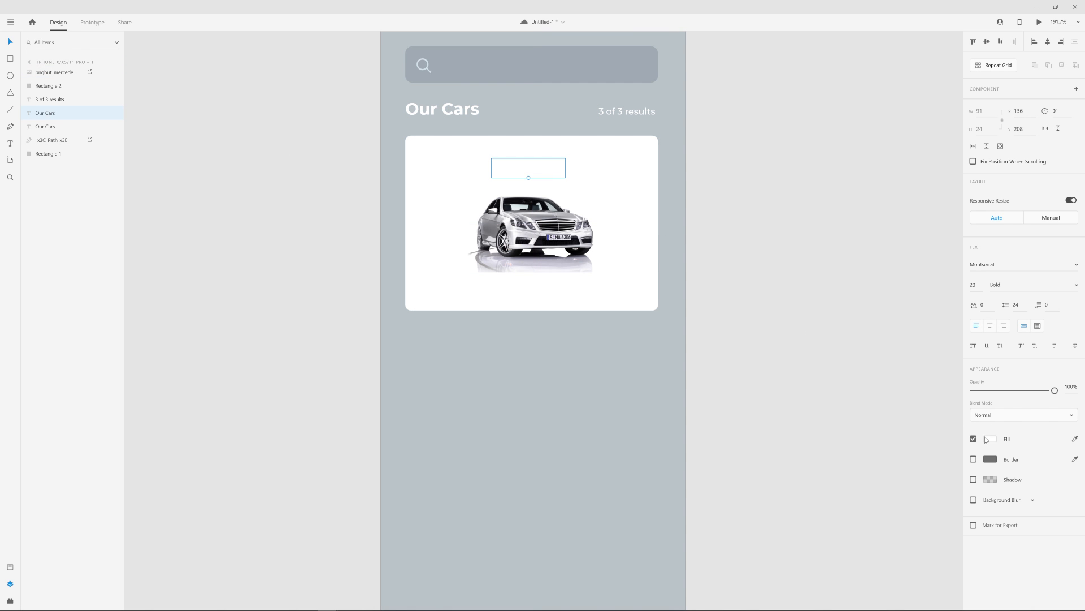
click(990, 439)
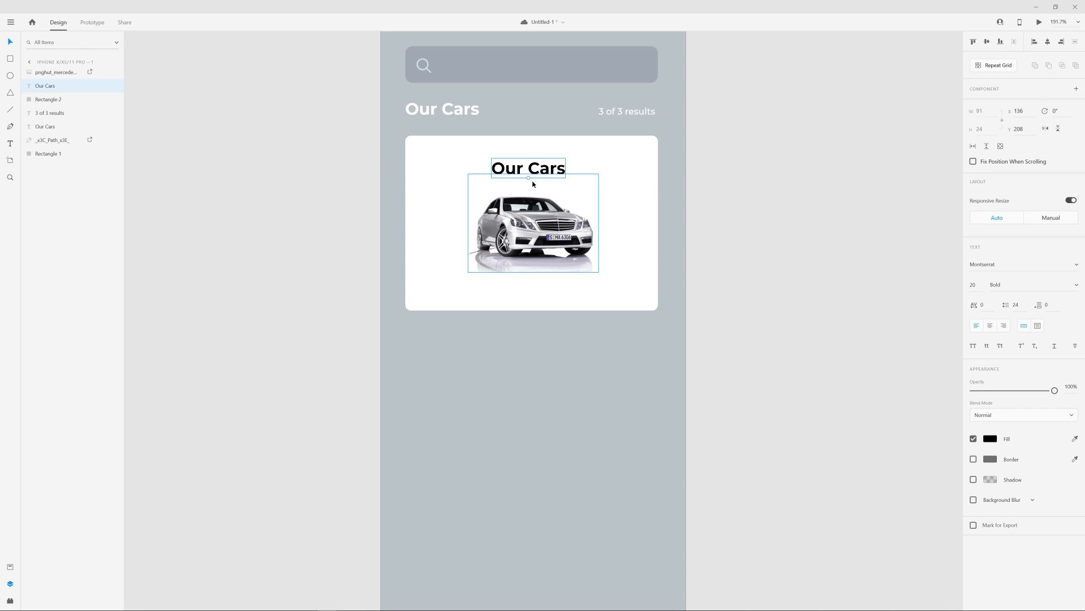
double_click(528, 168)
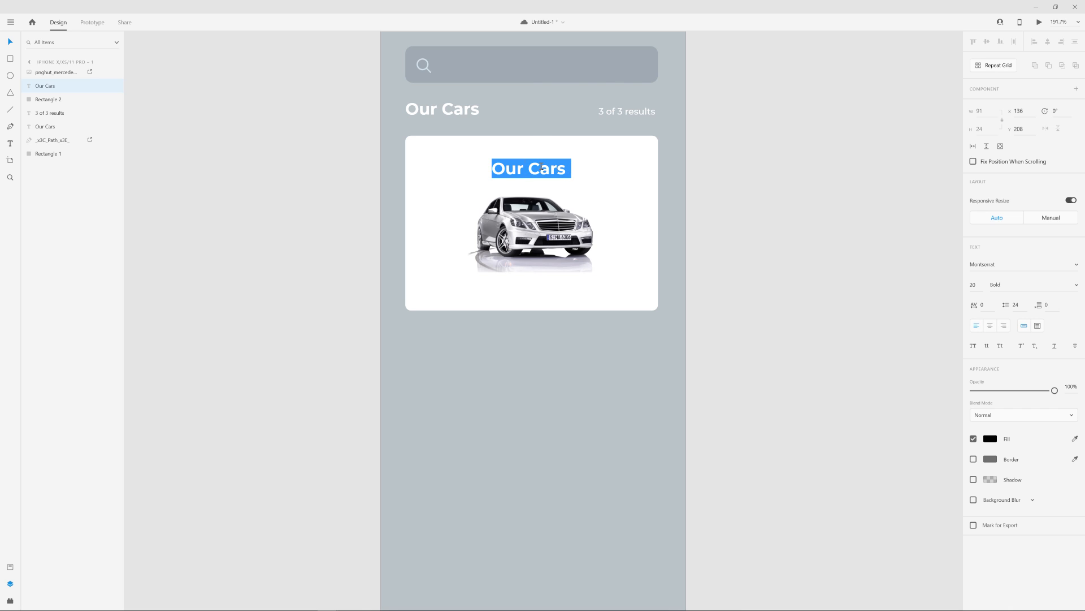
text(Mercedez)
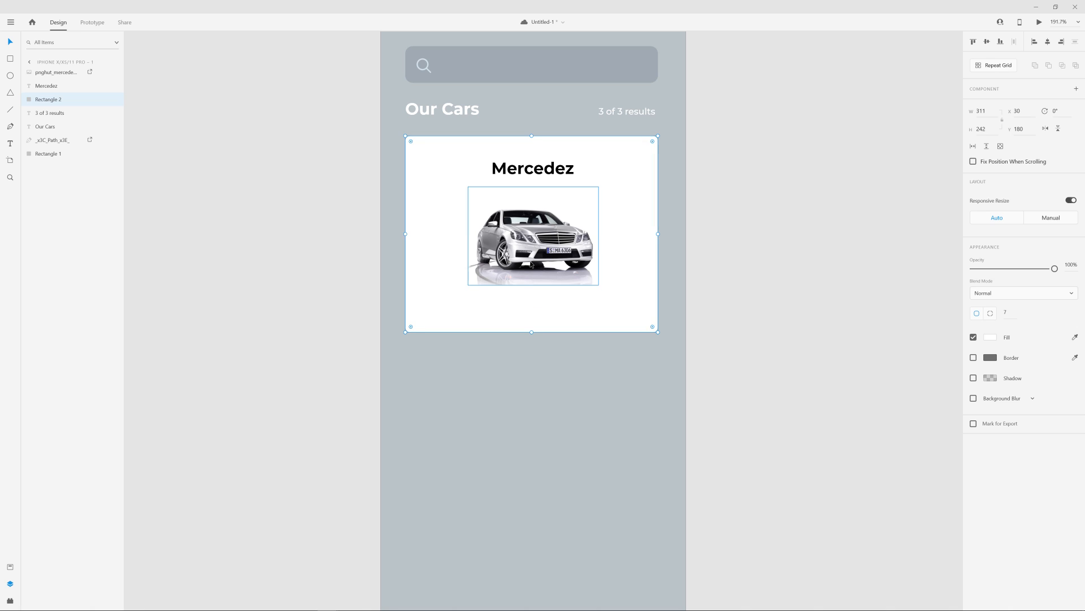
Step: Add a smaller Medium-weight '$98,900' price nudged up under the car name
click(532, 168)
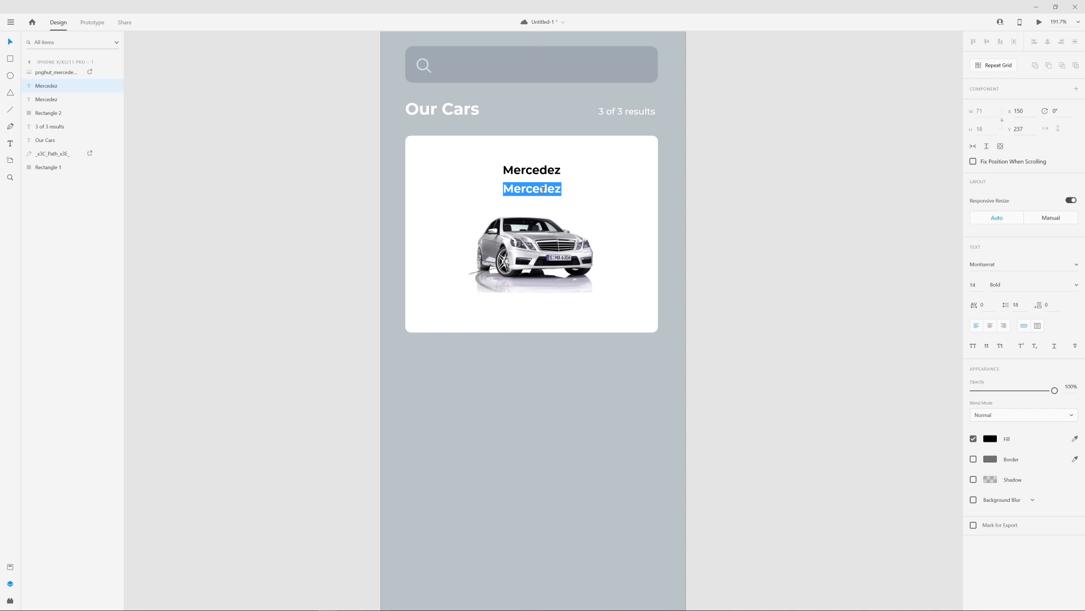
text($99,)
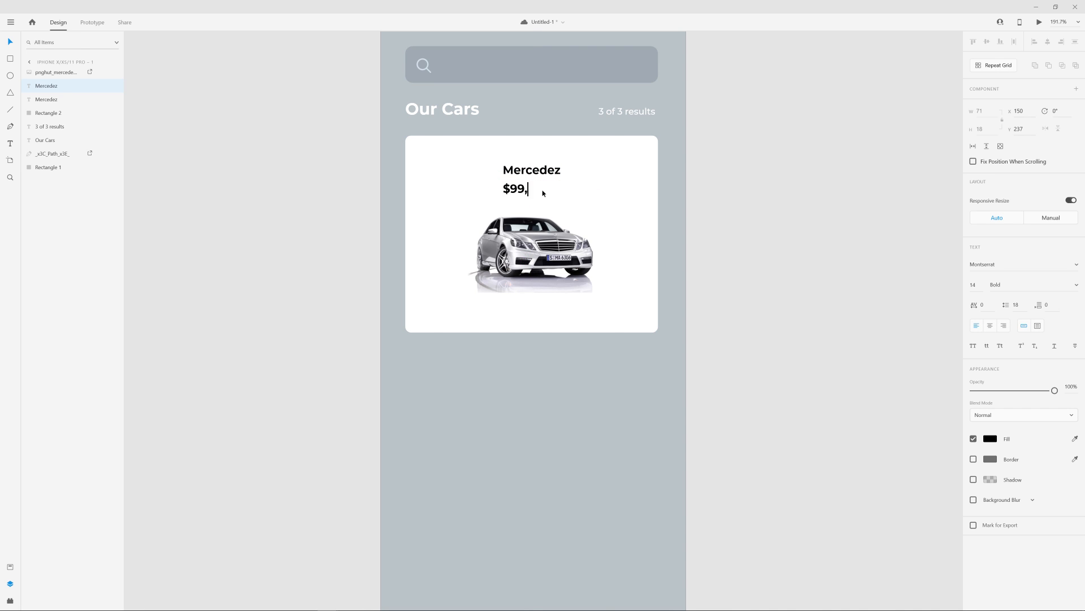
text(98,900)
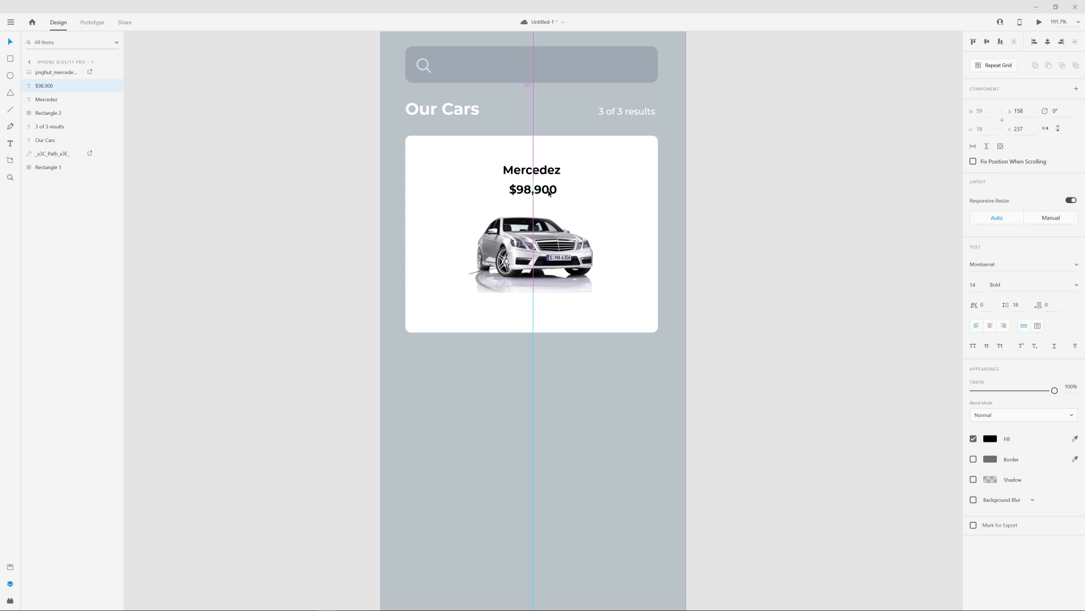
click(533, 189)
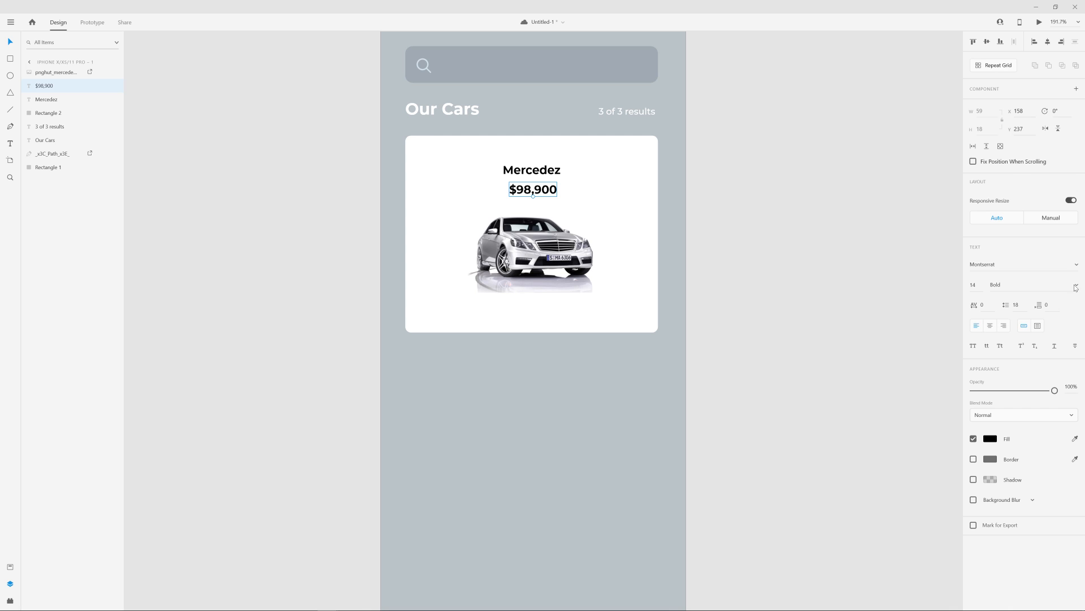
click(1028, 285)
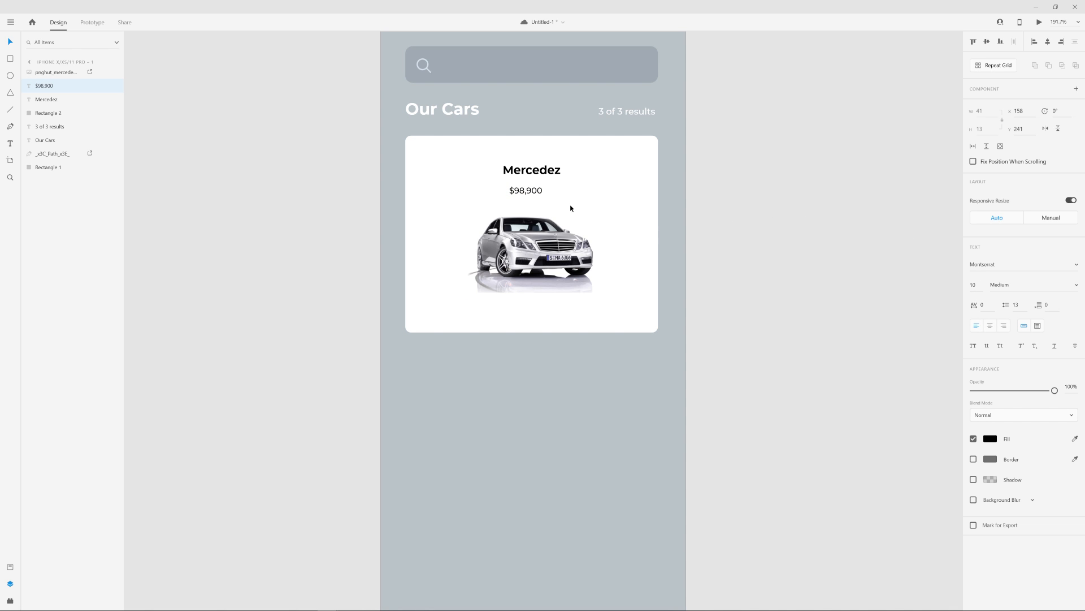
drag(526, 190, 529, 184)
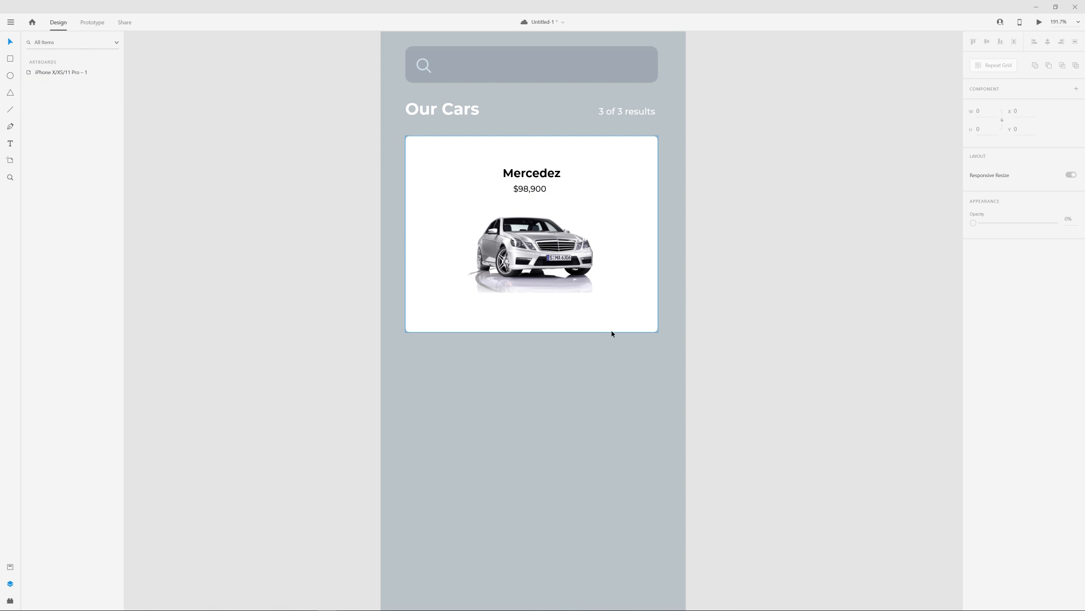
click(531, 233)
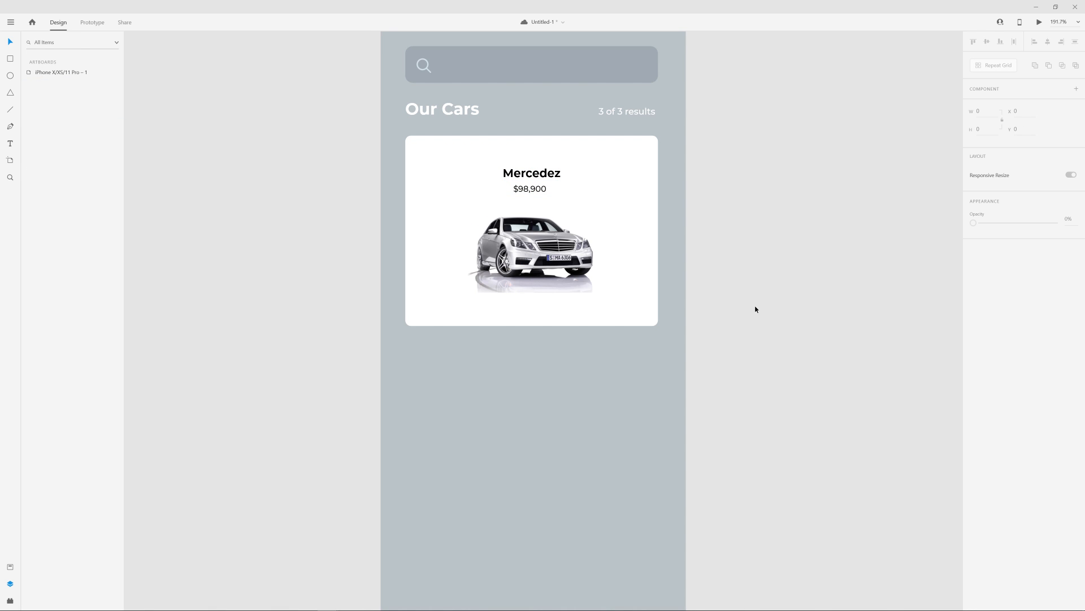
mouse_move(737, 380)
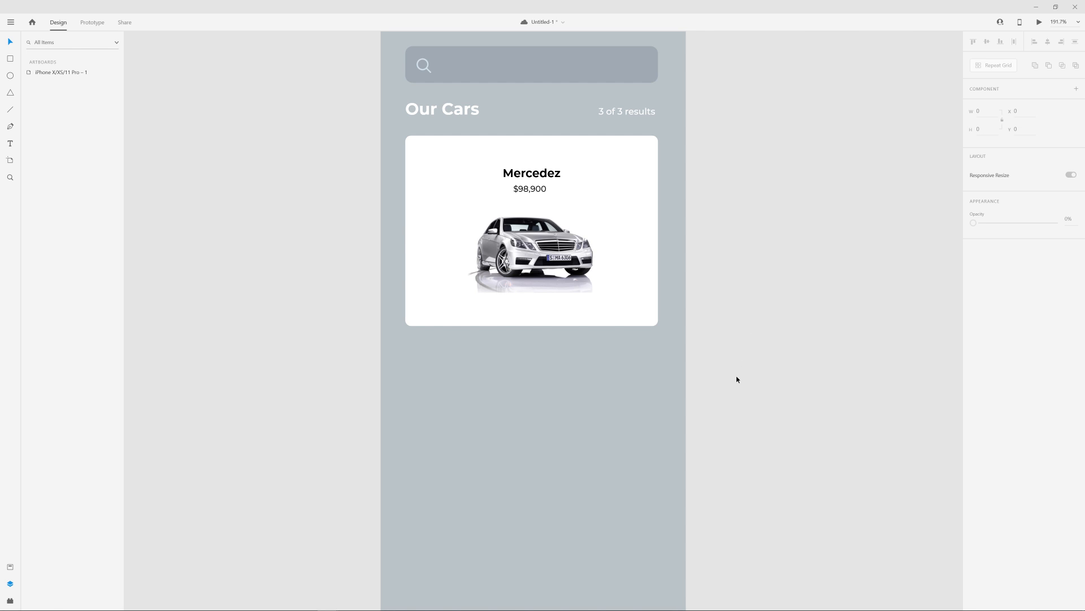
Step: Repeat the card into three cards and trim the horizontal scroll area to one card's width
click(532, 231)
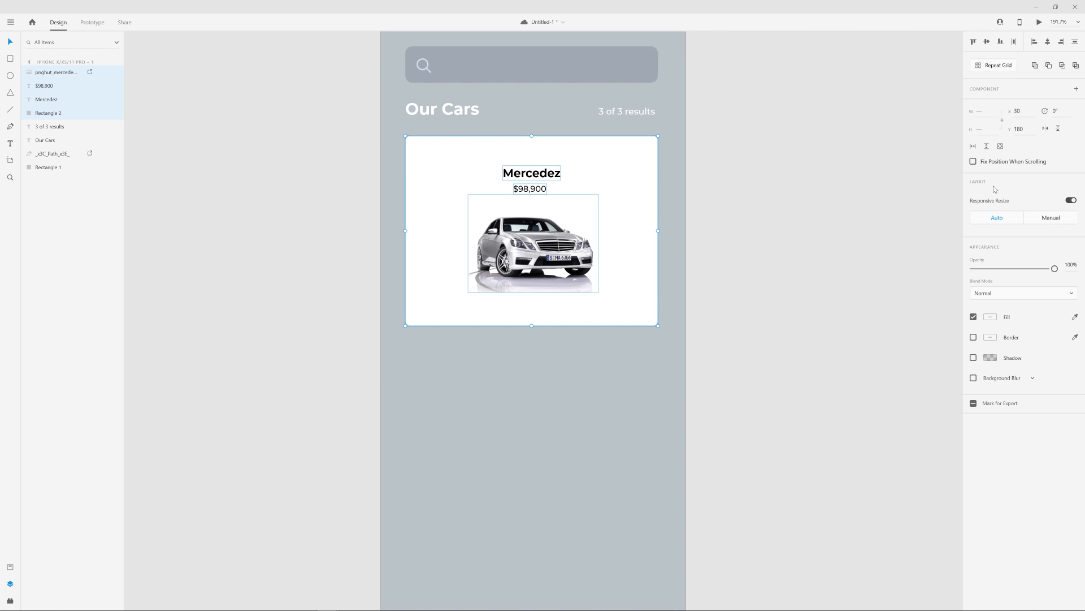
click(997, 64)
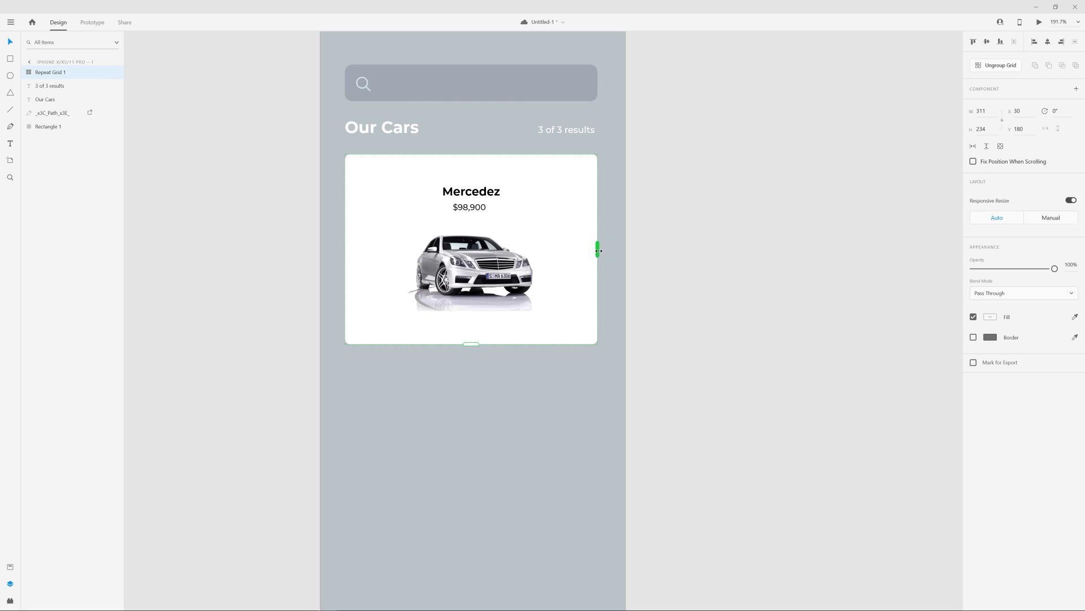
drag(597, 251, 887, 251)
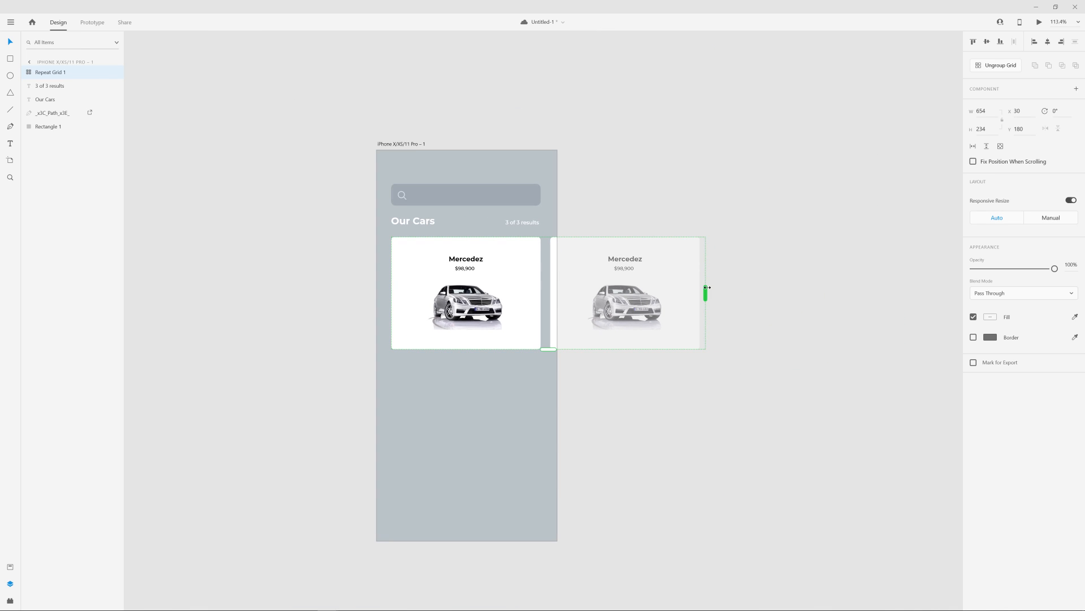
drag(706, 293, 864, 292)
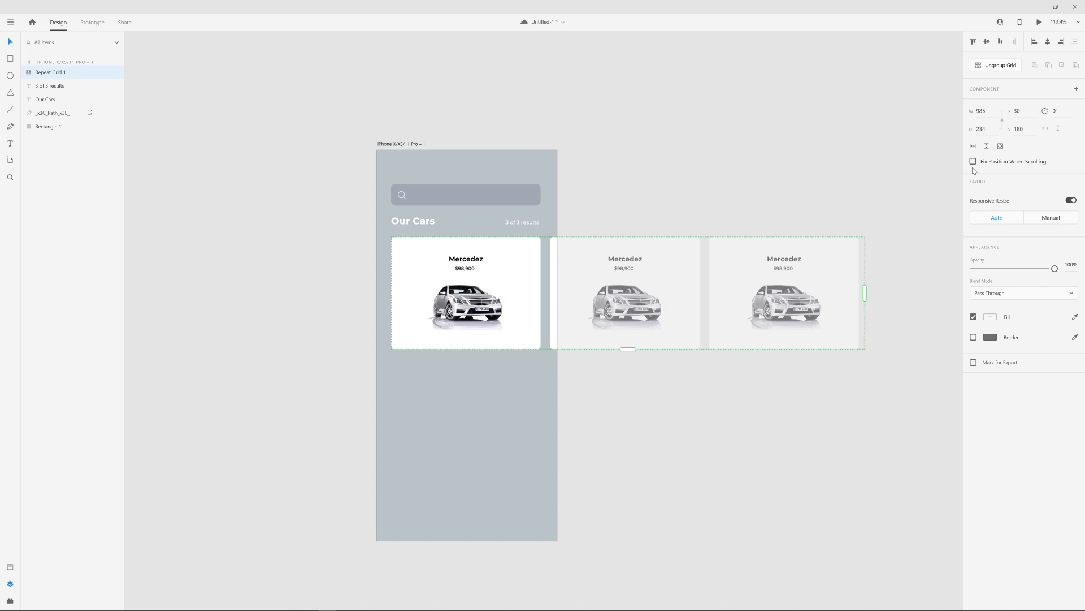
mouse_move(973, 146)
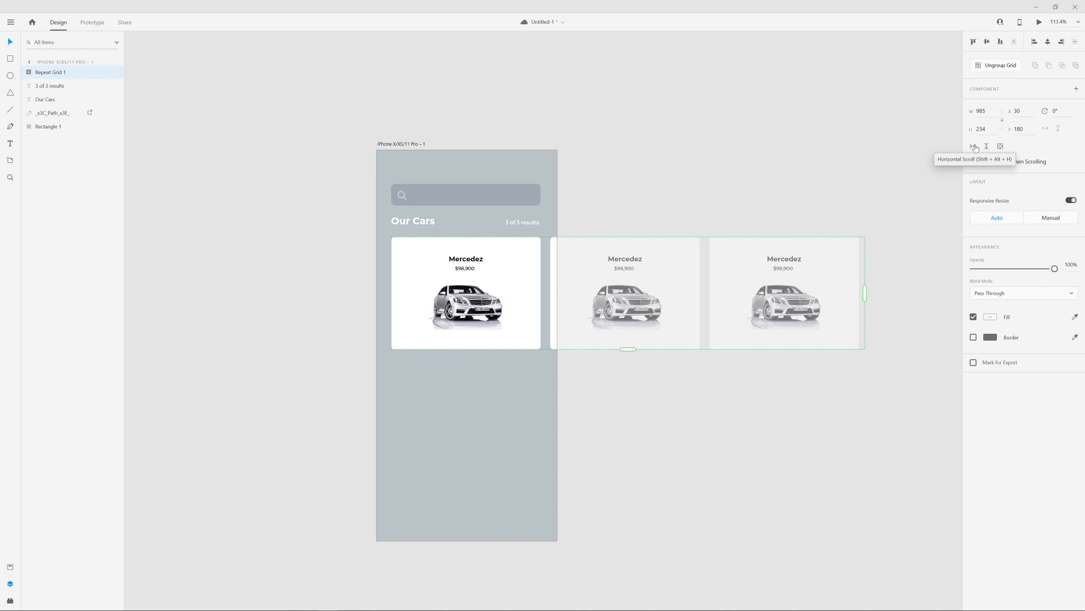
mouse_move(987, 146)
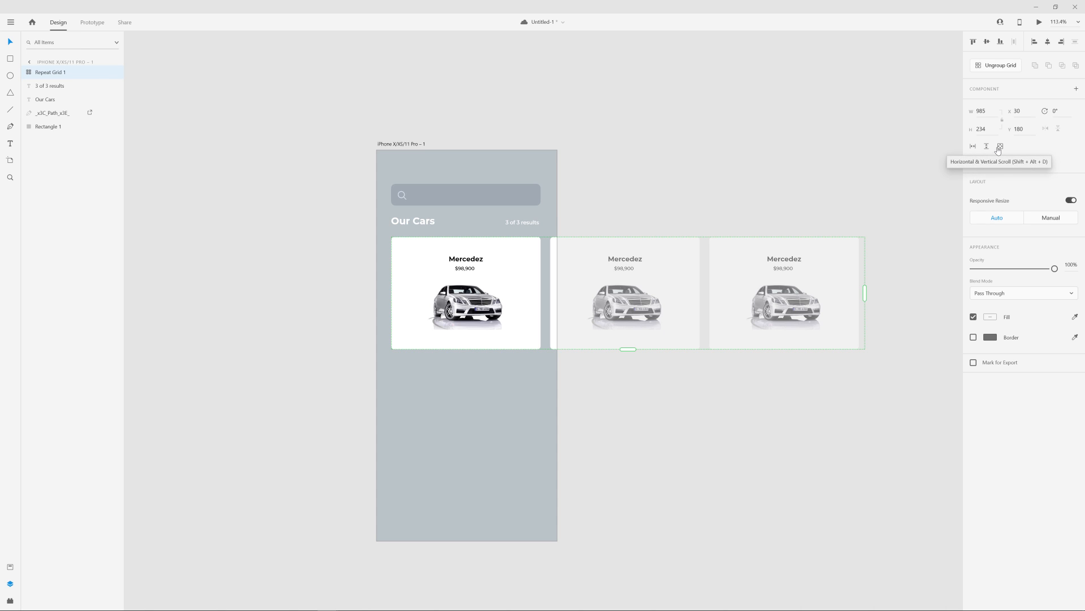
mouse_move(973, 146)
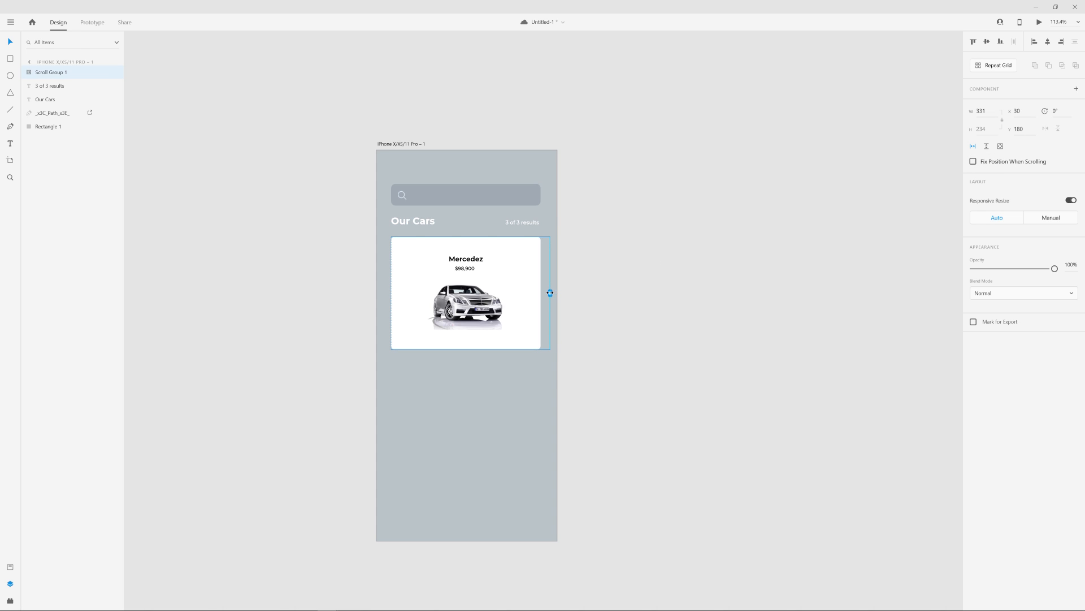
drag(550, 292, 545, 293)
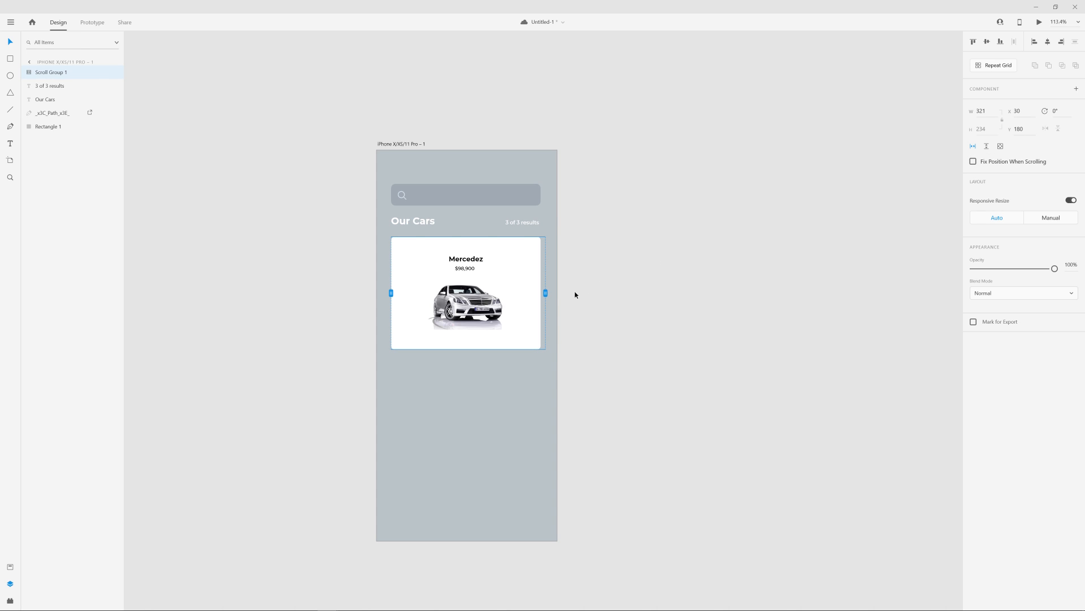
Step: Preview the scrolling car cards in the desktop preview window
click(1038, 22)
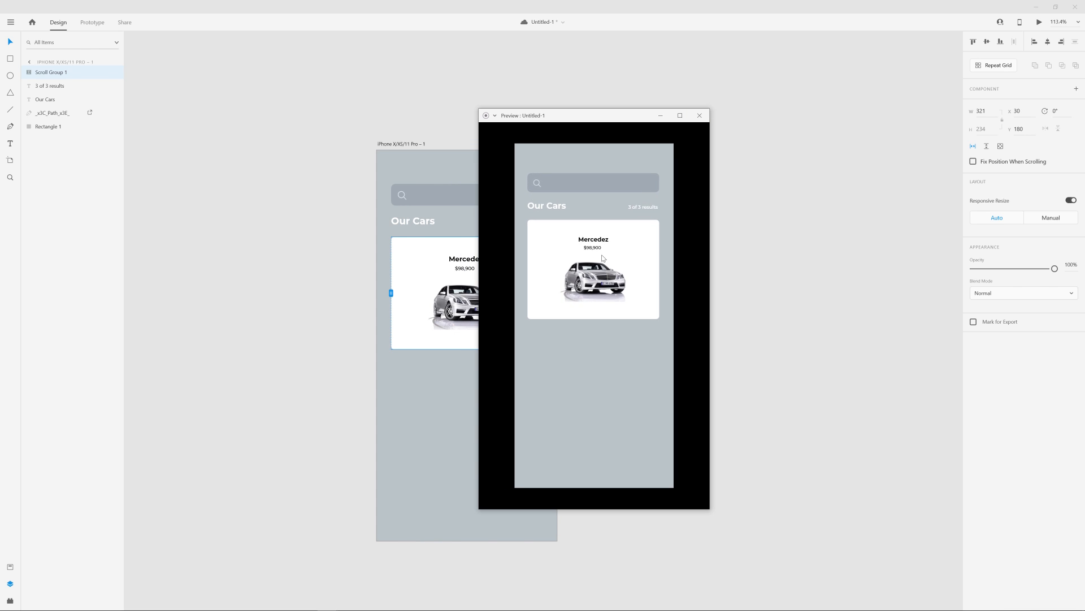
mouse_move(628, 277)
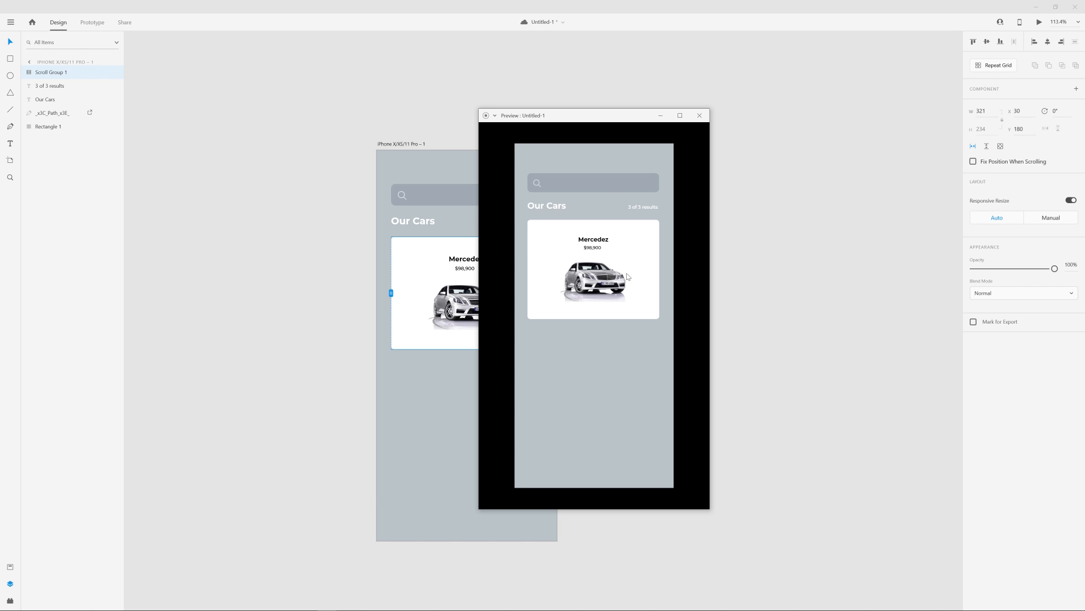
mouse_move(634, 252)
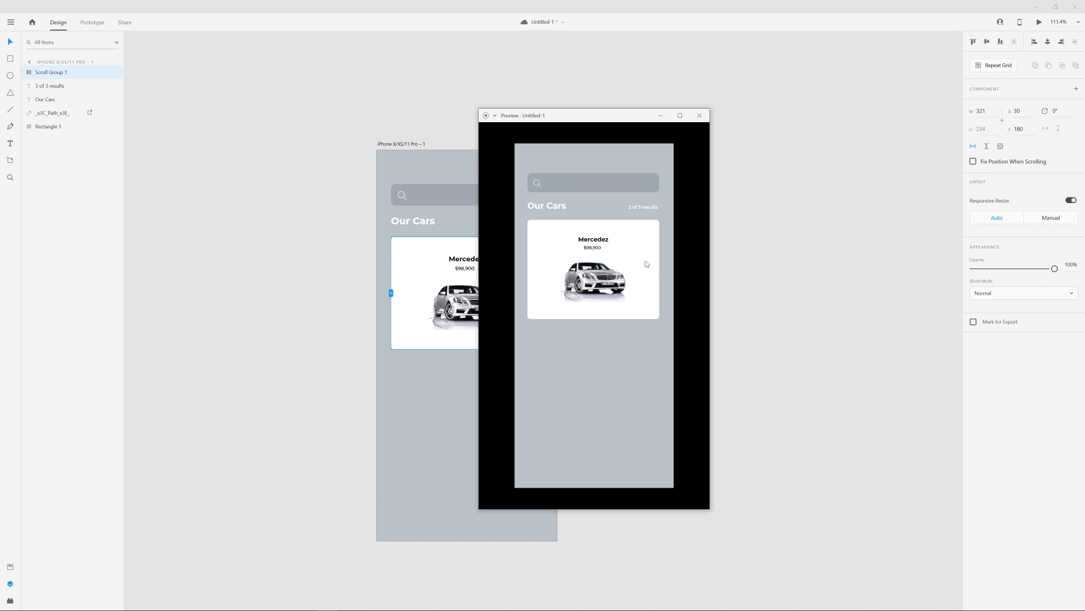
mouse_move(631, 248)
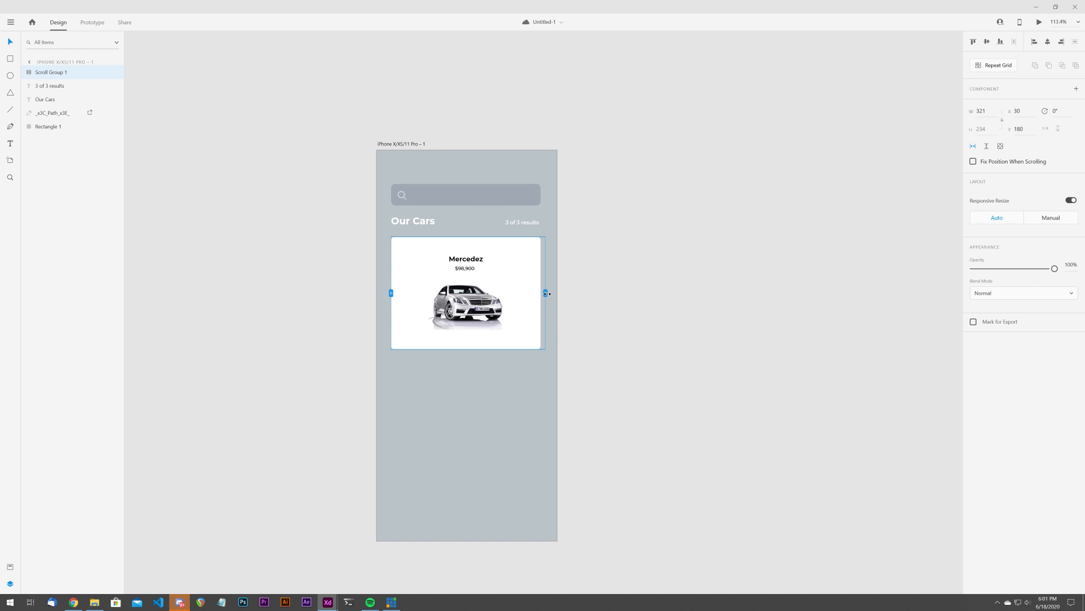
Step: Repeat the card downward into three and size the scroll area to one card plus a peek
drag(545, 292, 557, 292)
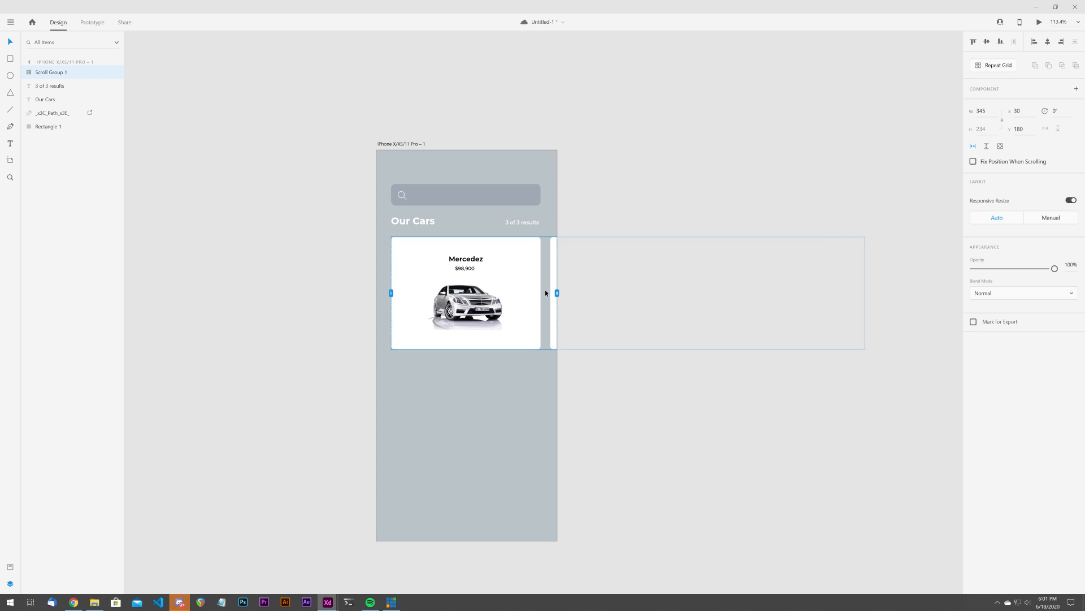
drag(556, 293, 704, 293)
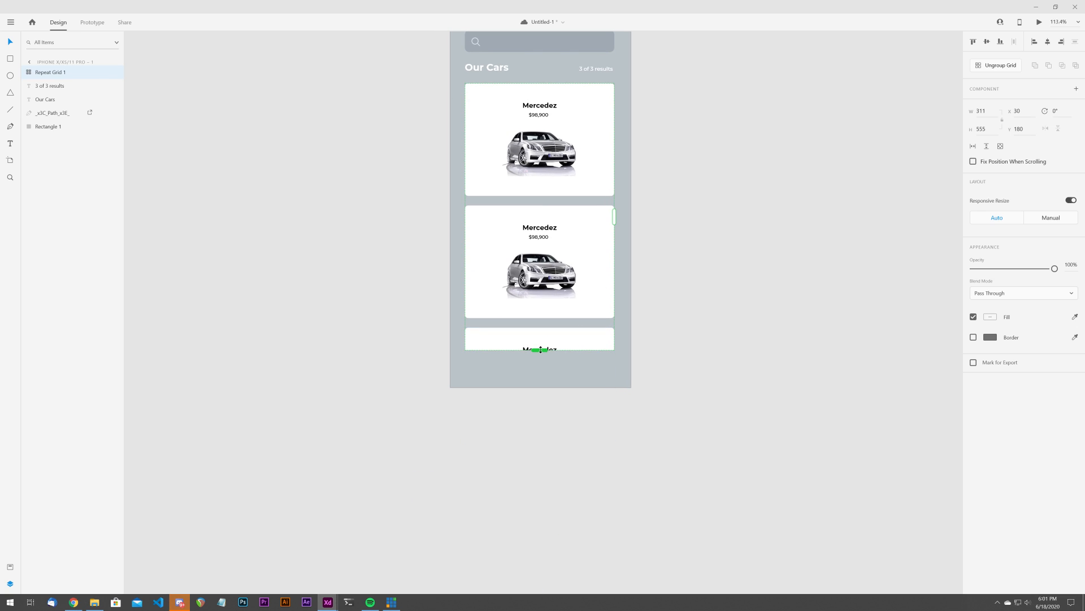
drag(538, 350, 538, 446)
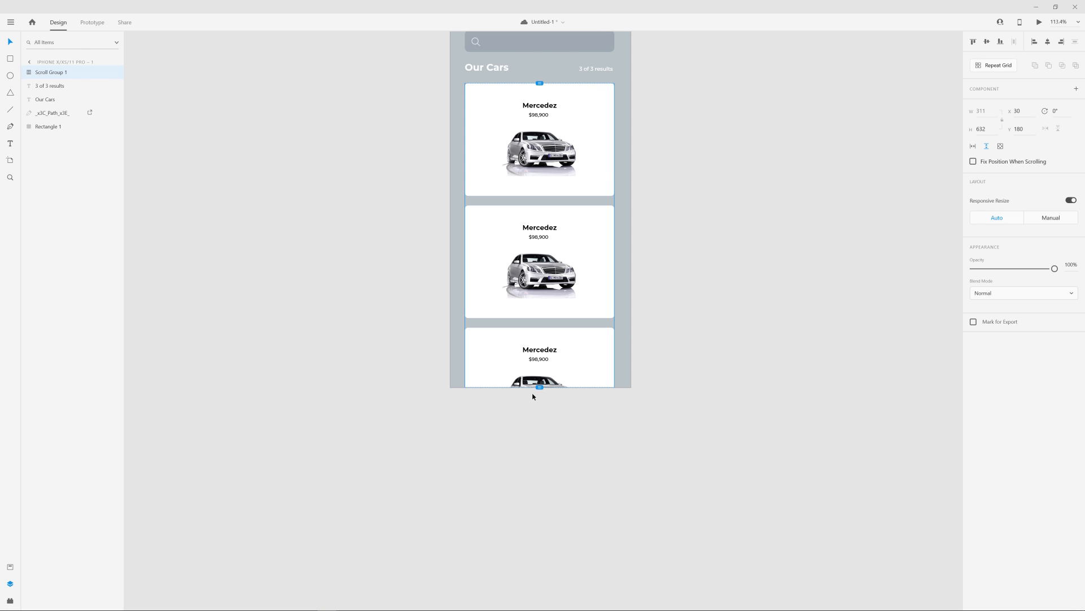
drag(539, 387, 539, 214)
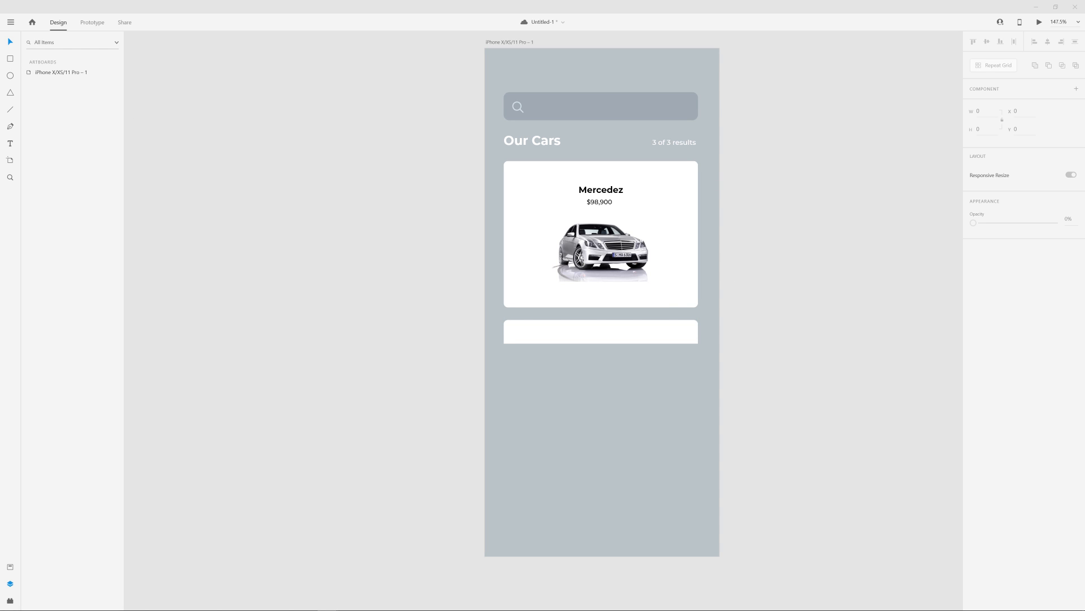
click(612, 436)
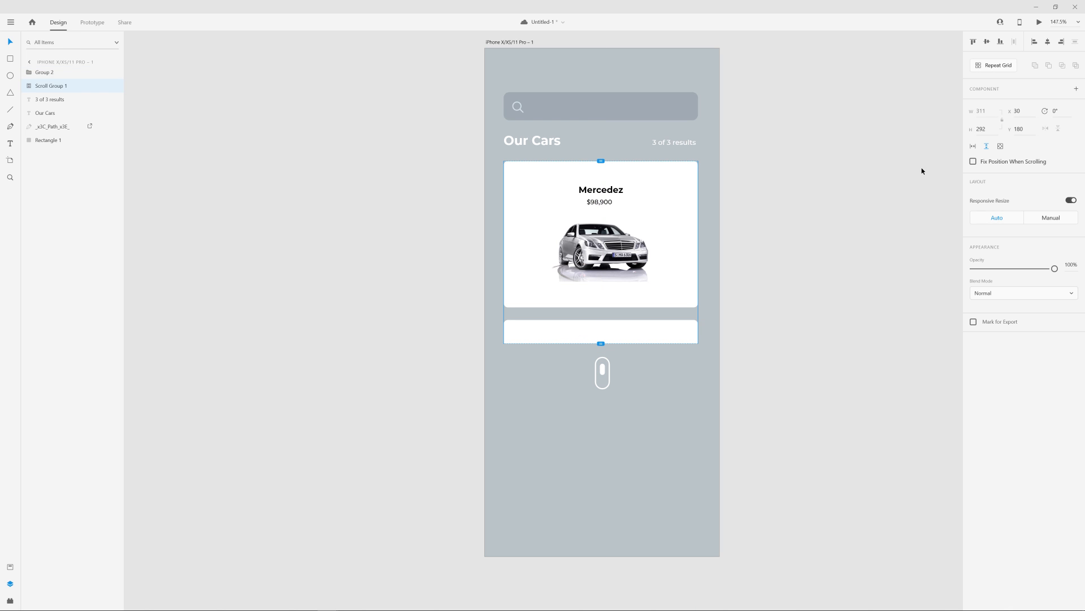
Step: Preview the vertical scrolling, scroll through the cards and close the preview
click(1038, 22)
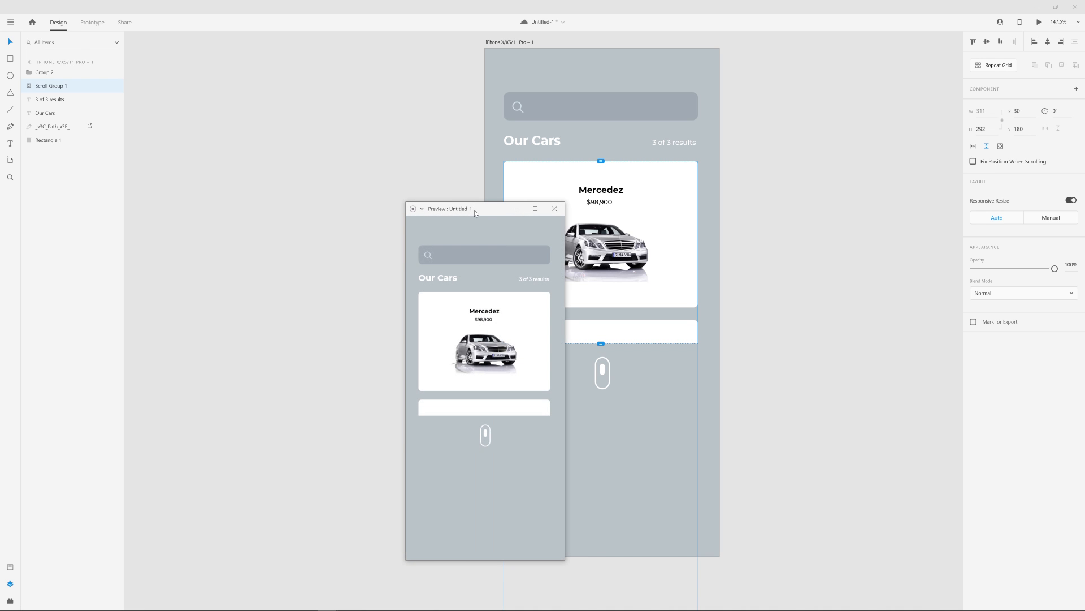
drag(473, 208, 385, 91)
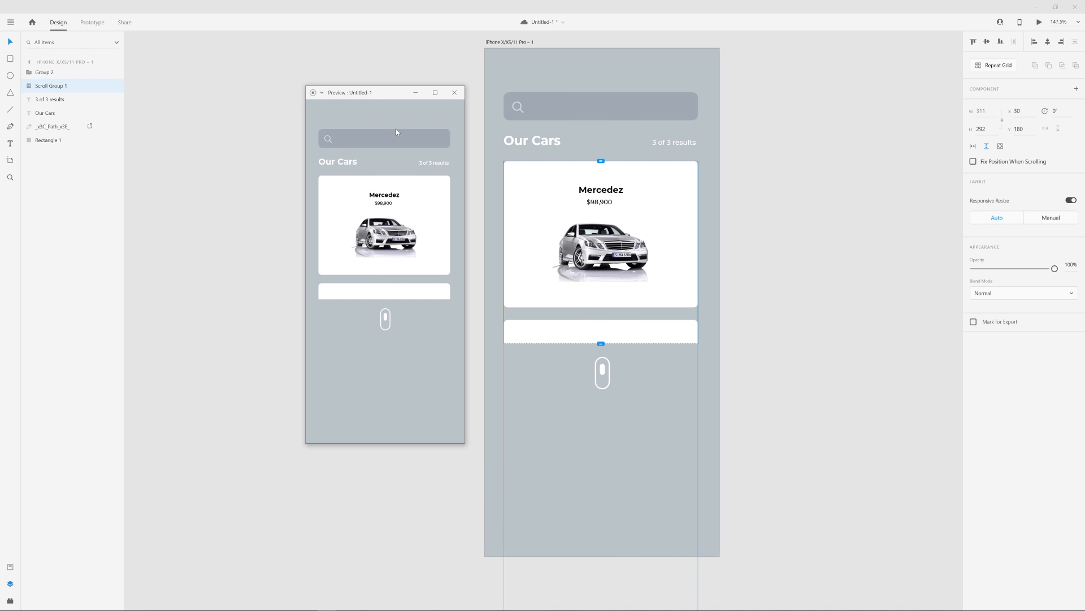
scroll(down, 3)
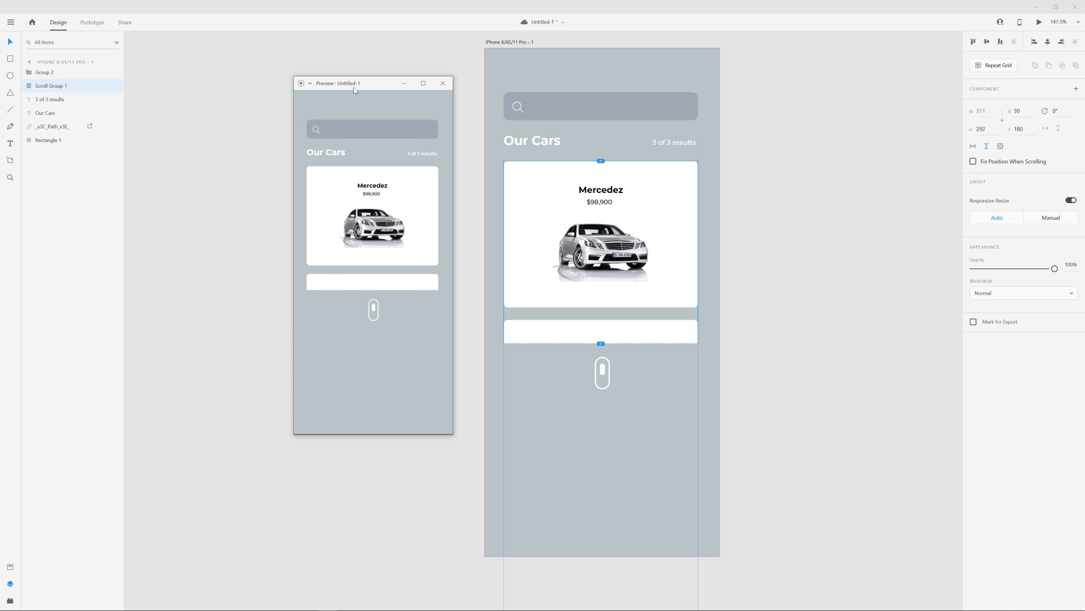
mouse_move(378, 249)
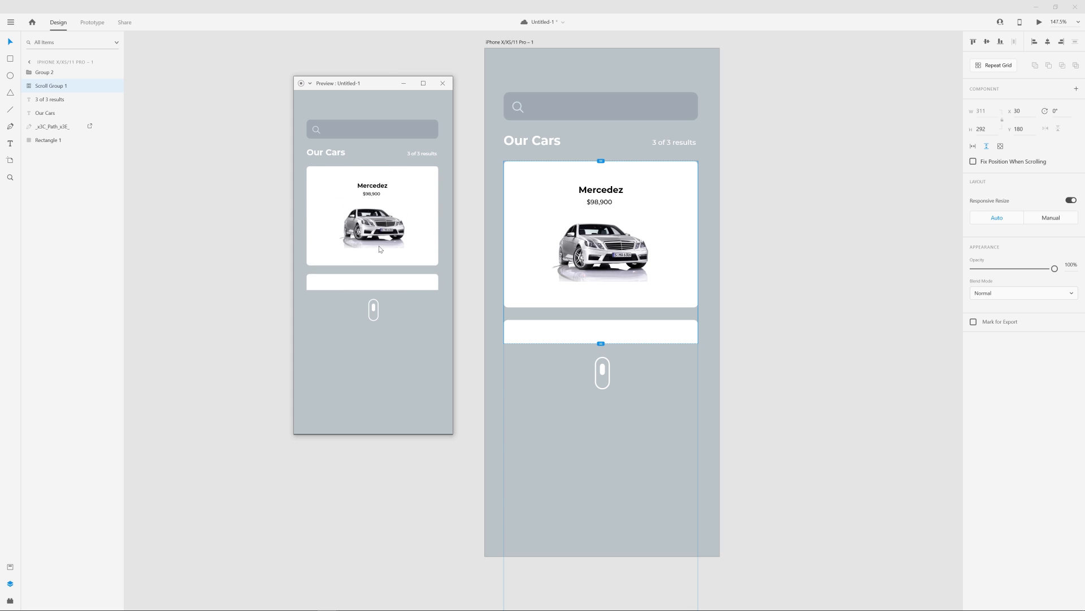
click(442, 83)
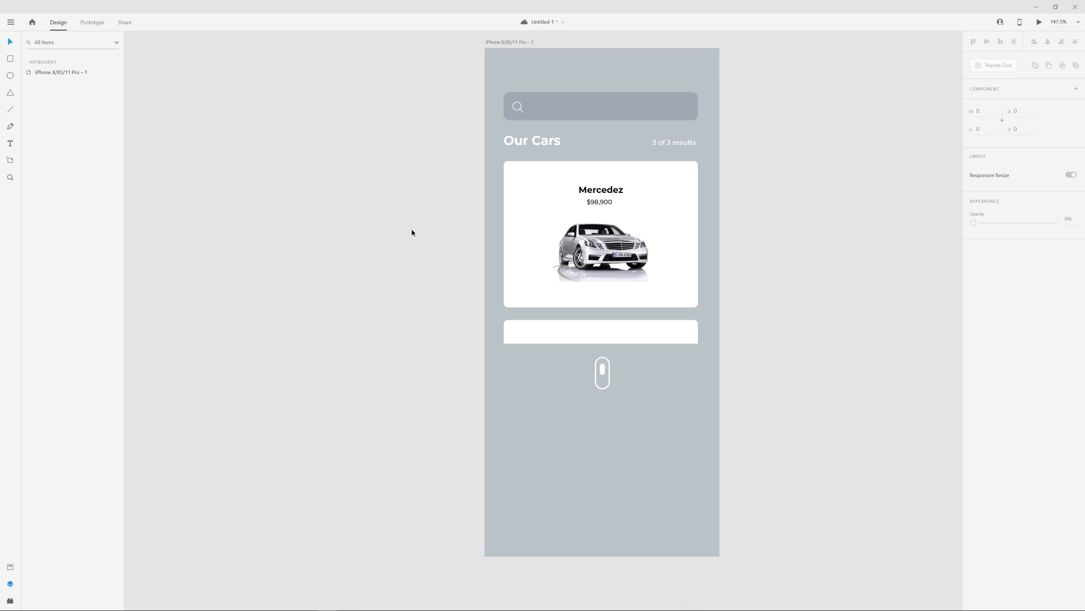
Step: Select every element on the screen and make them a single component via the context menu
click(673, 142)
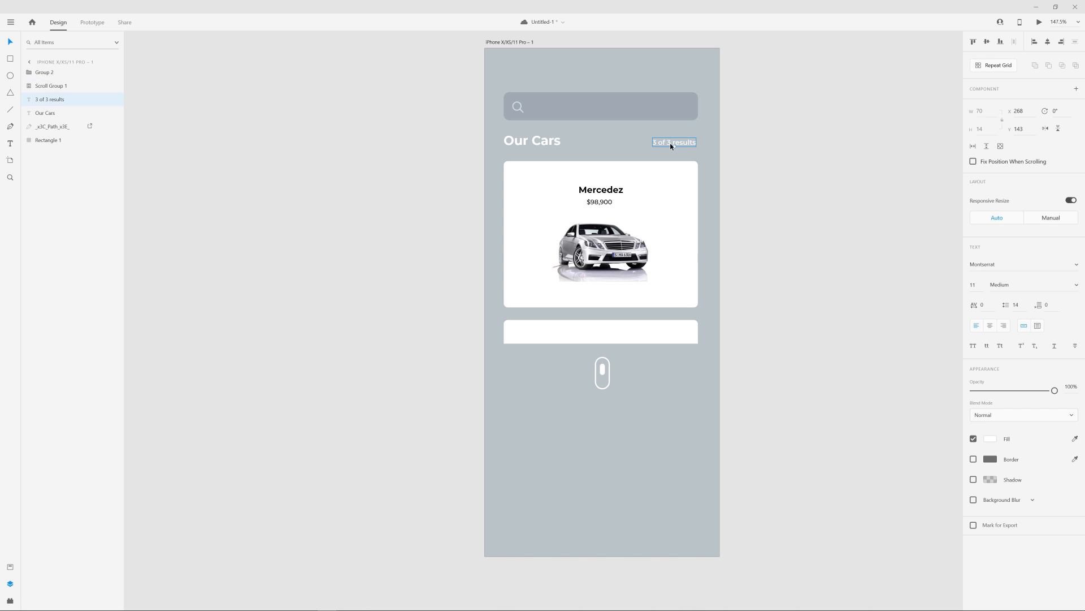
click(413, 78)
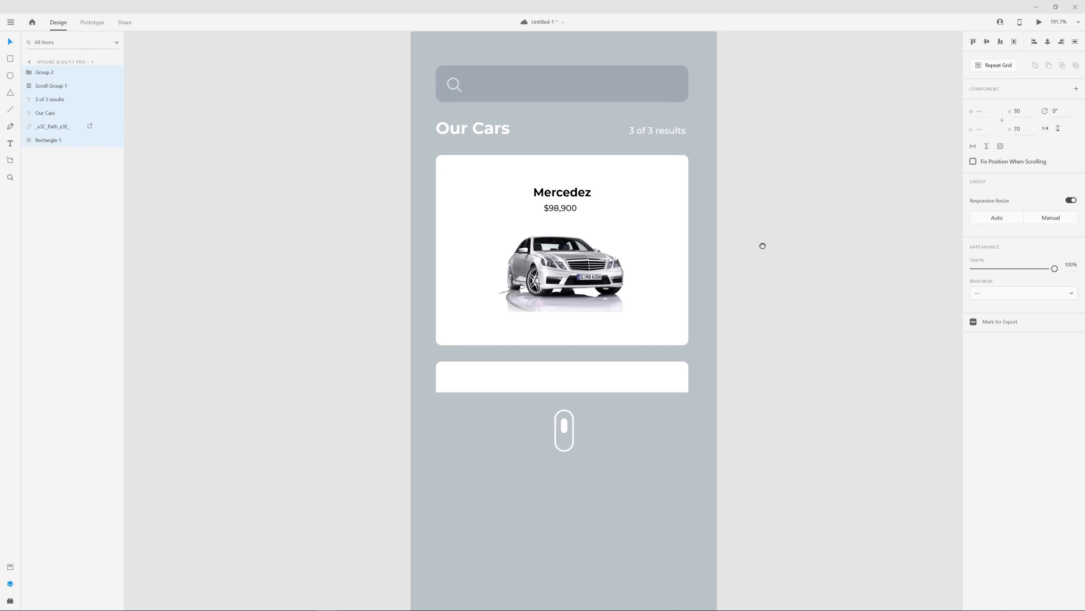
right_click(630, 224)
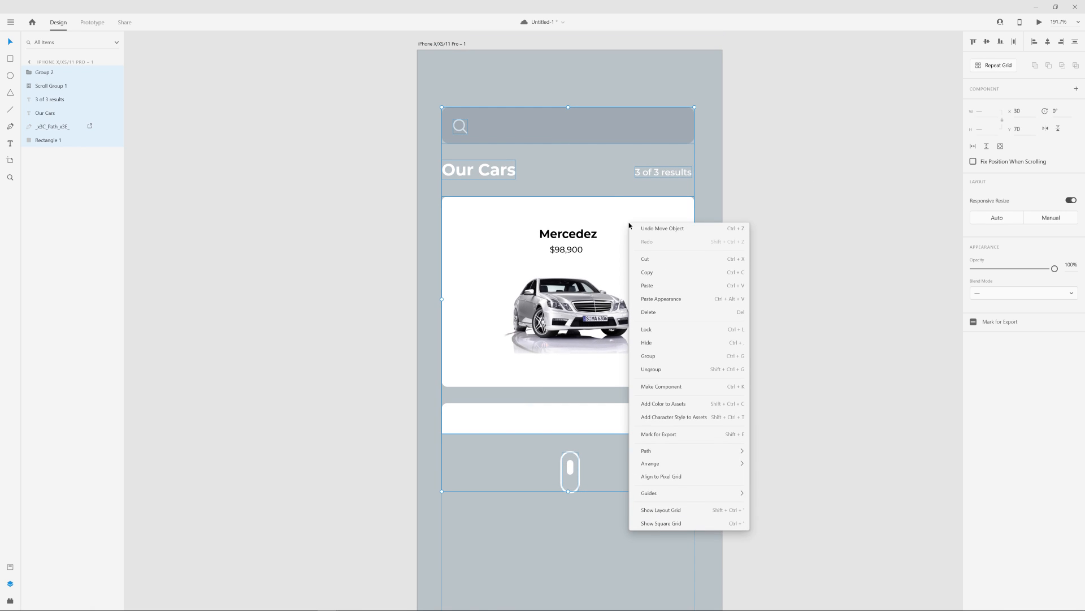
click(662, 387)
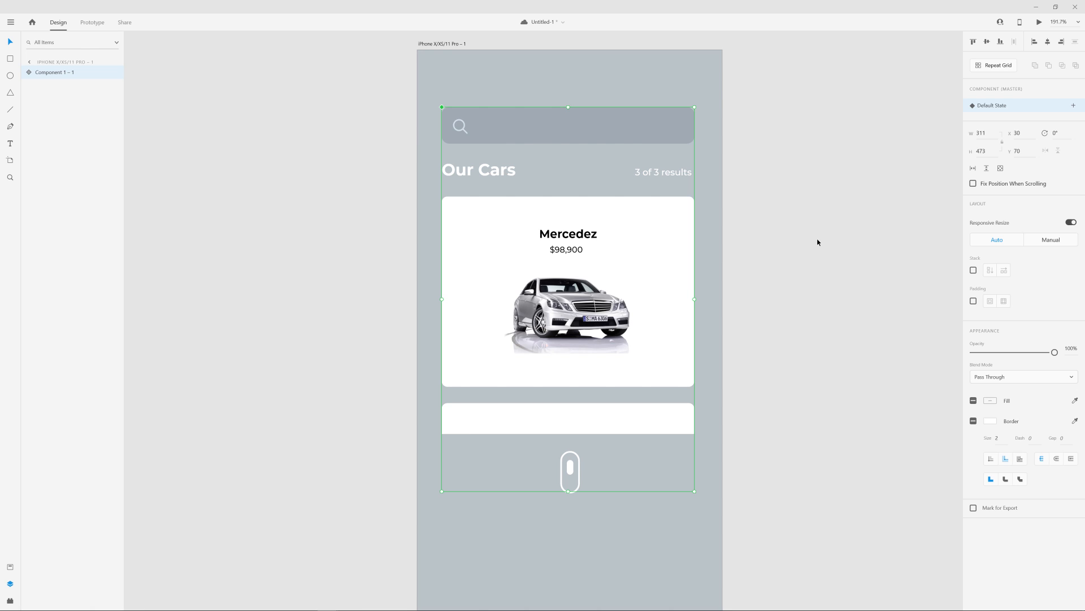
mouse_move(991, 184)
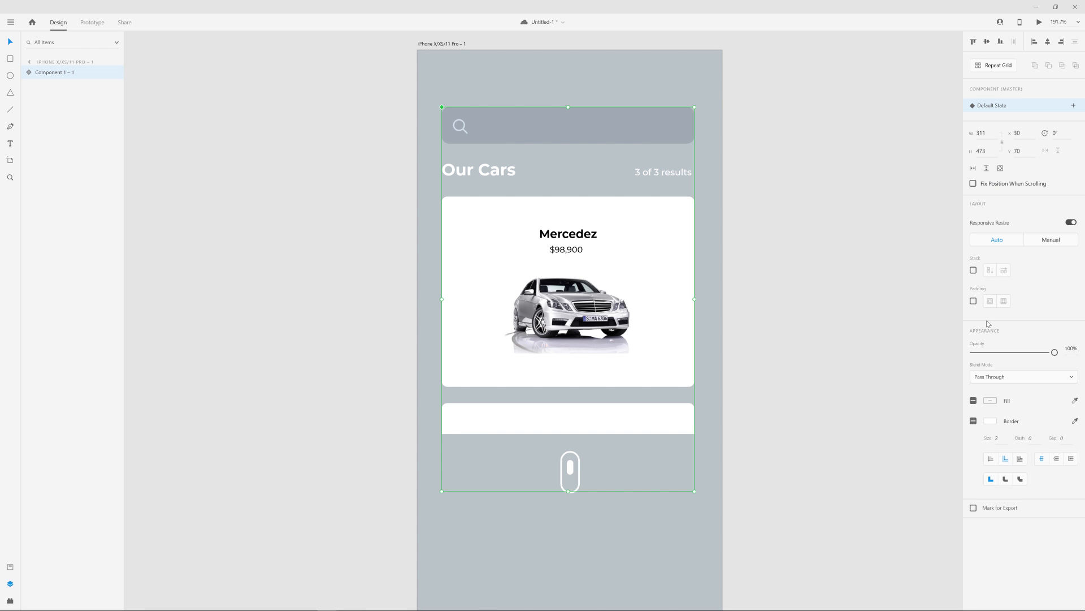
mouse_move(974, 270)
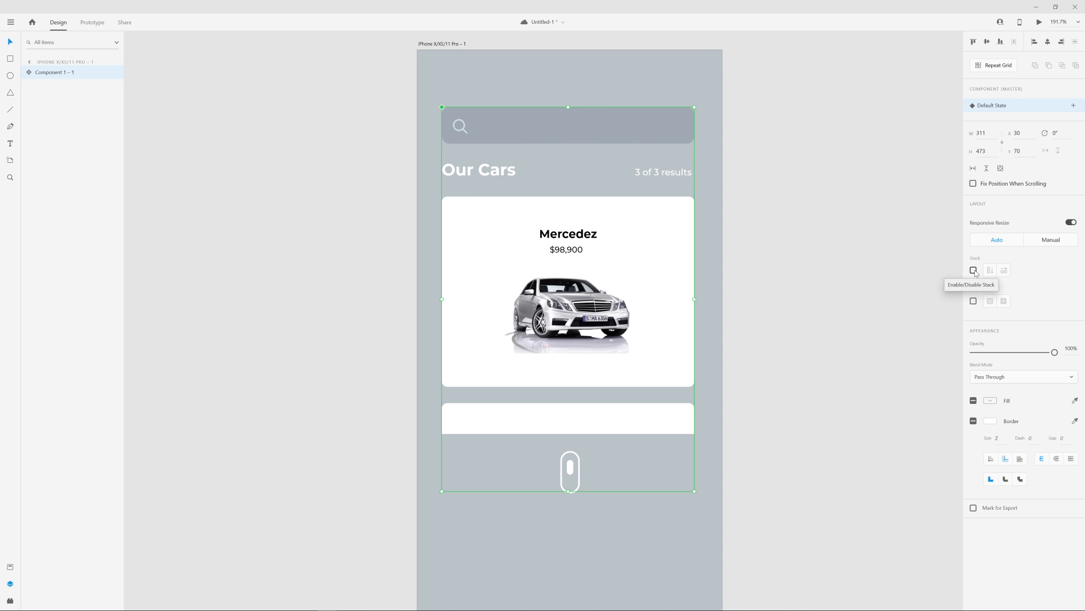
Step: Switch on vertical stacking for the component's contents, then reselect the component
click(973, 271)
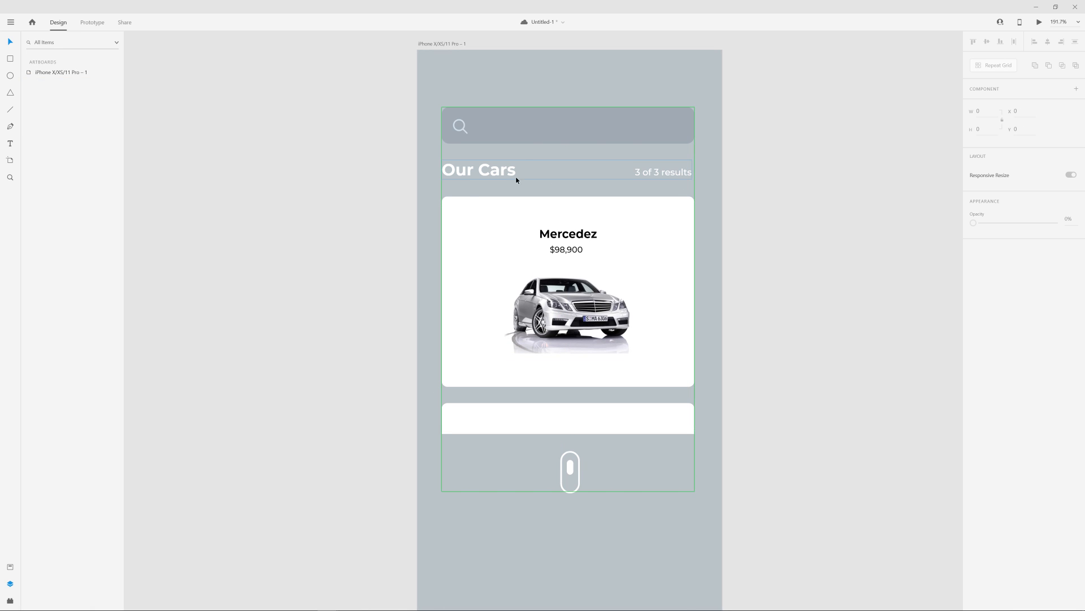
click(567, 299)
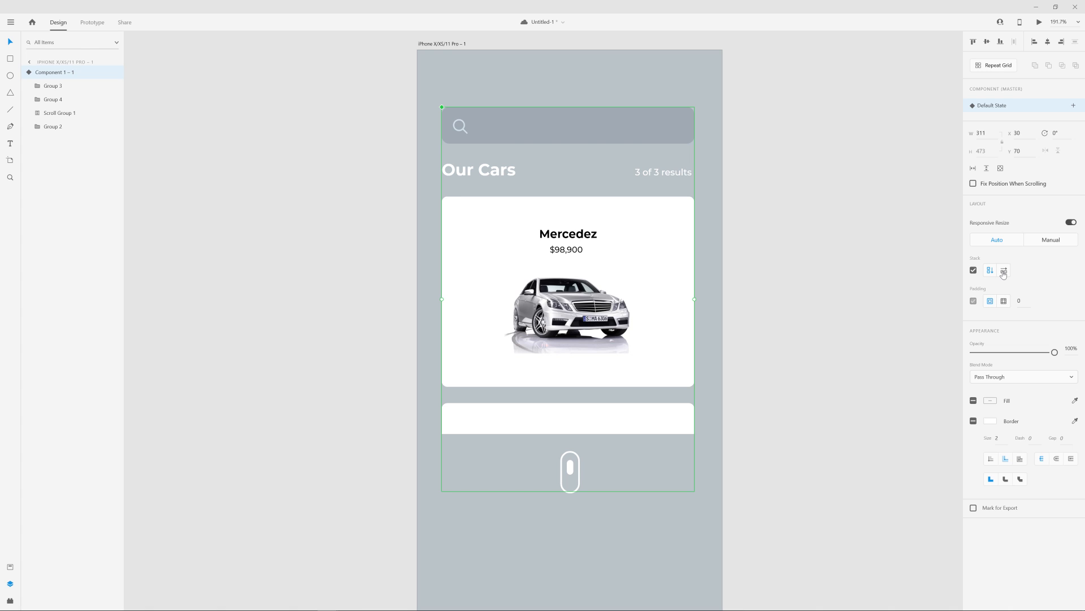
mouse_move(1004, 270)
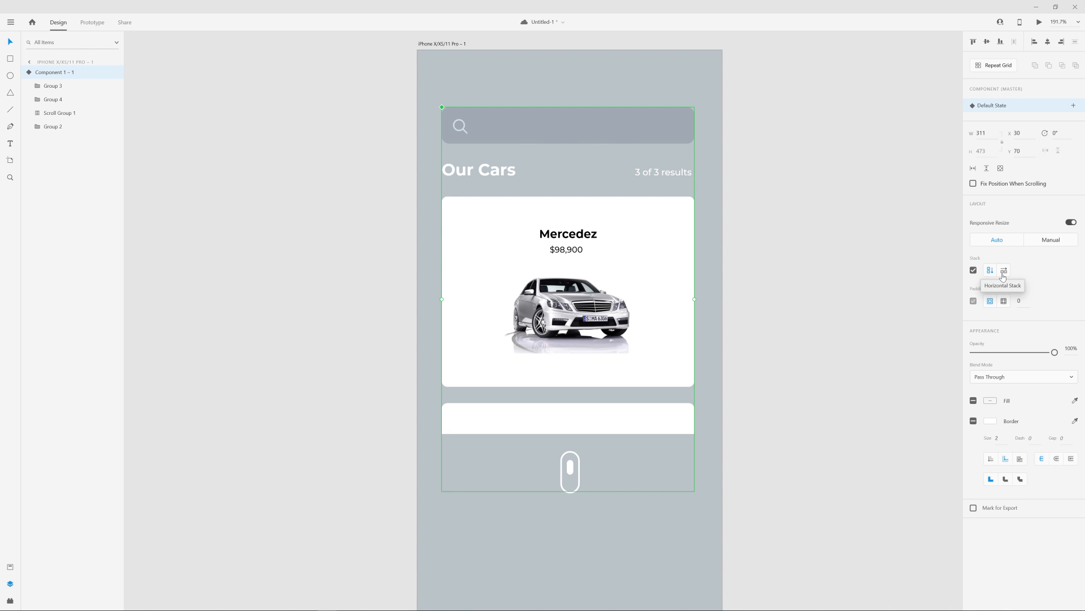
mouse_move(599, 139)
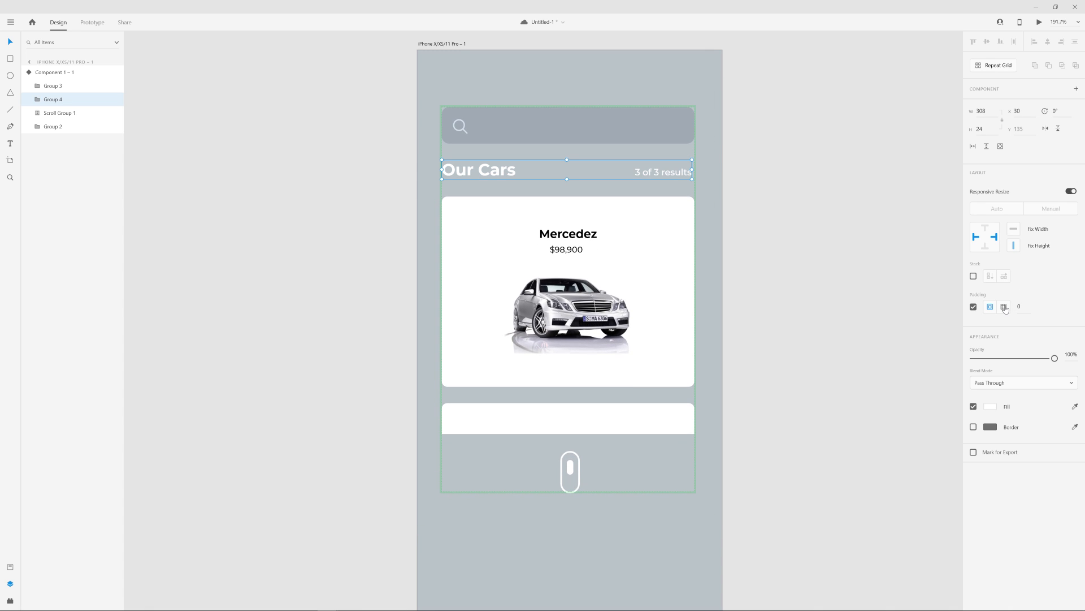
Step: Set per-side padding with 13 at the bottom of the Our Cars heading row, now atop the stack
click(1004, 306)
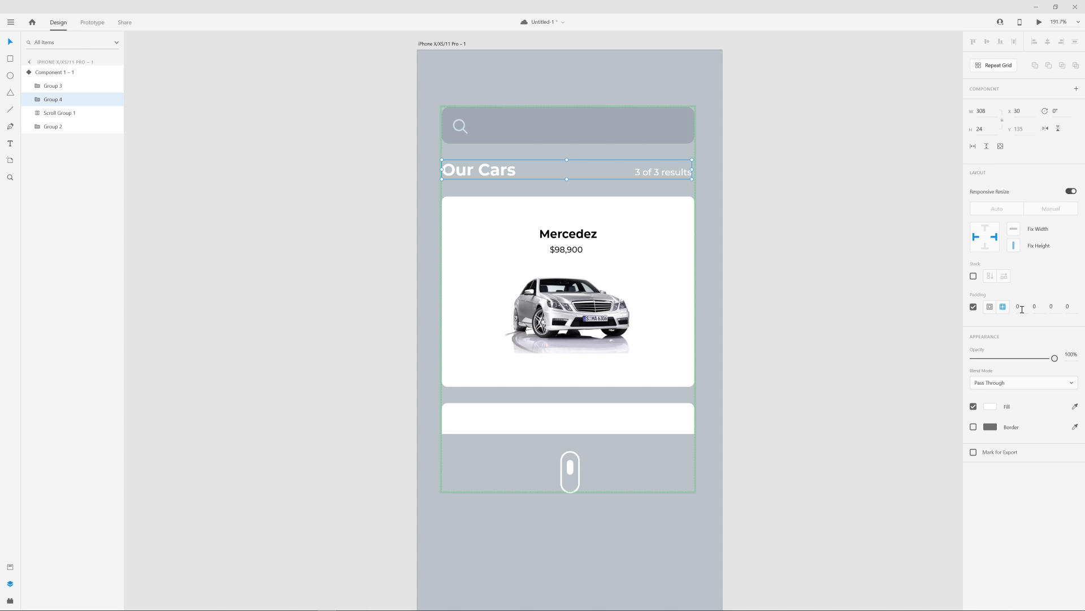
mouse_move(1056, 306)
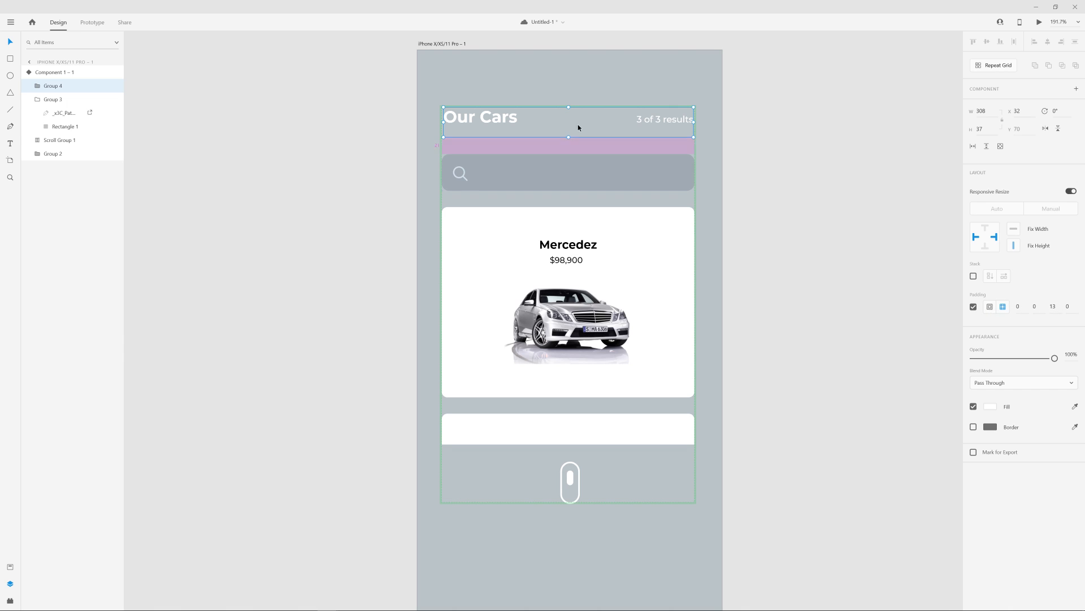
click(54, 72)
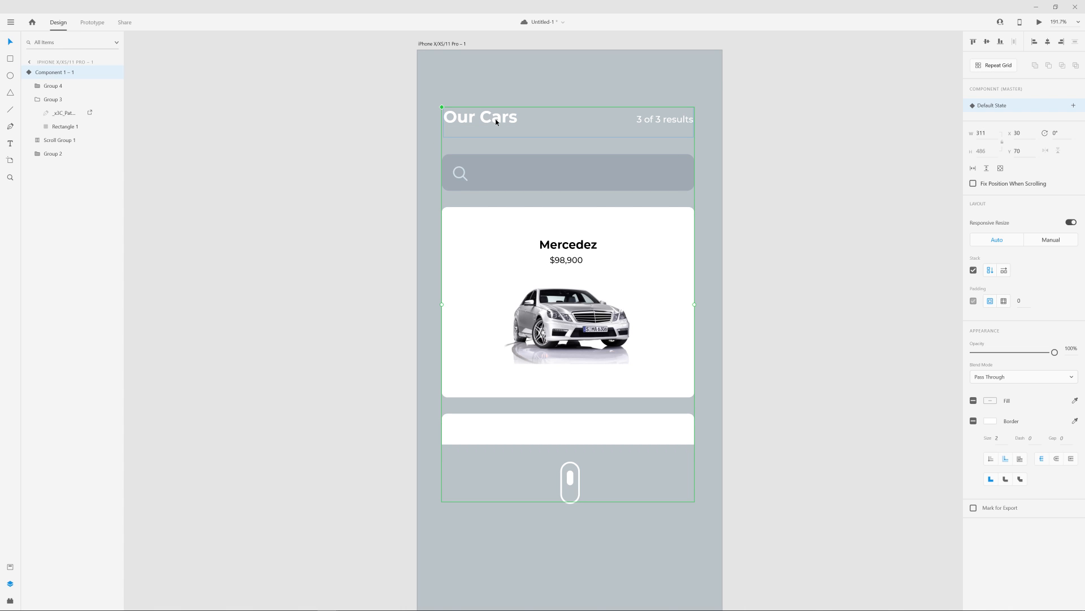